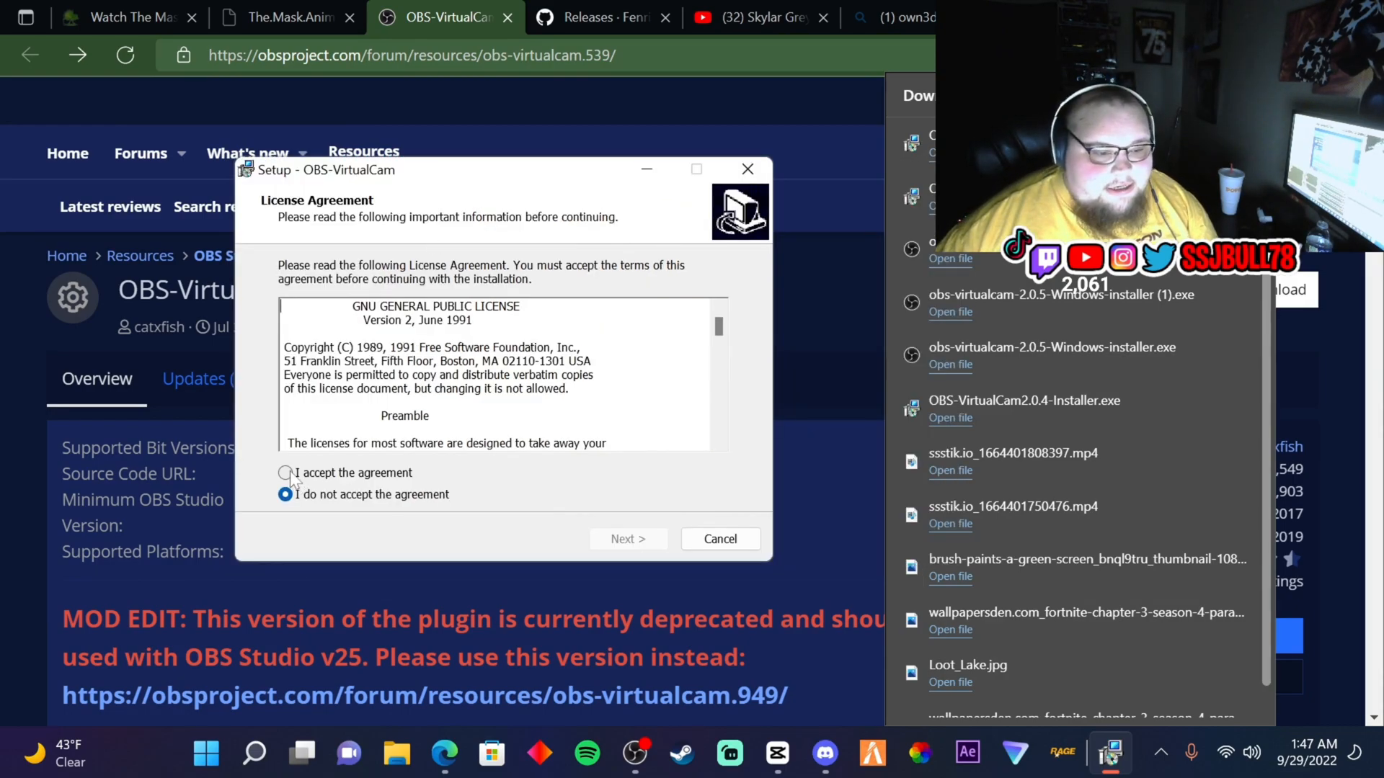
- Accept the OBS-VirtualCam license, toggle between 1 and 4 virtual cameras, then cancel and exit setup
{"action": "left_click", "coordinate": [627, 538]}
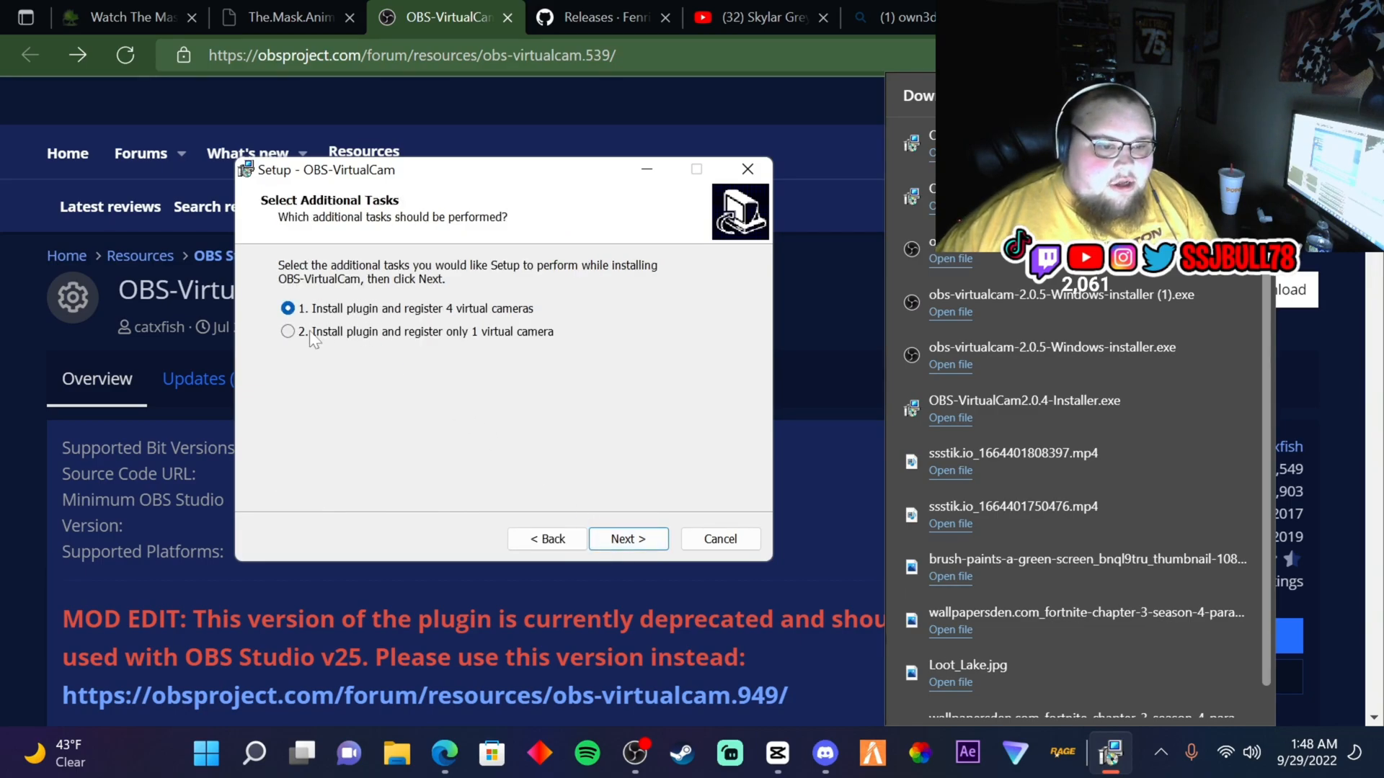
{"action": "left_click", "coordinate": [287, 331]}
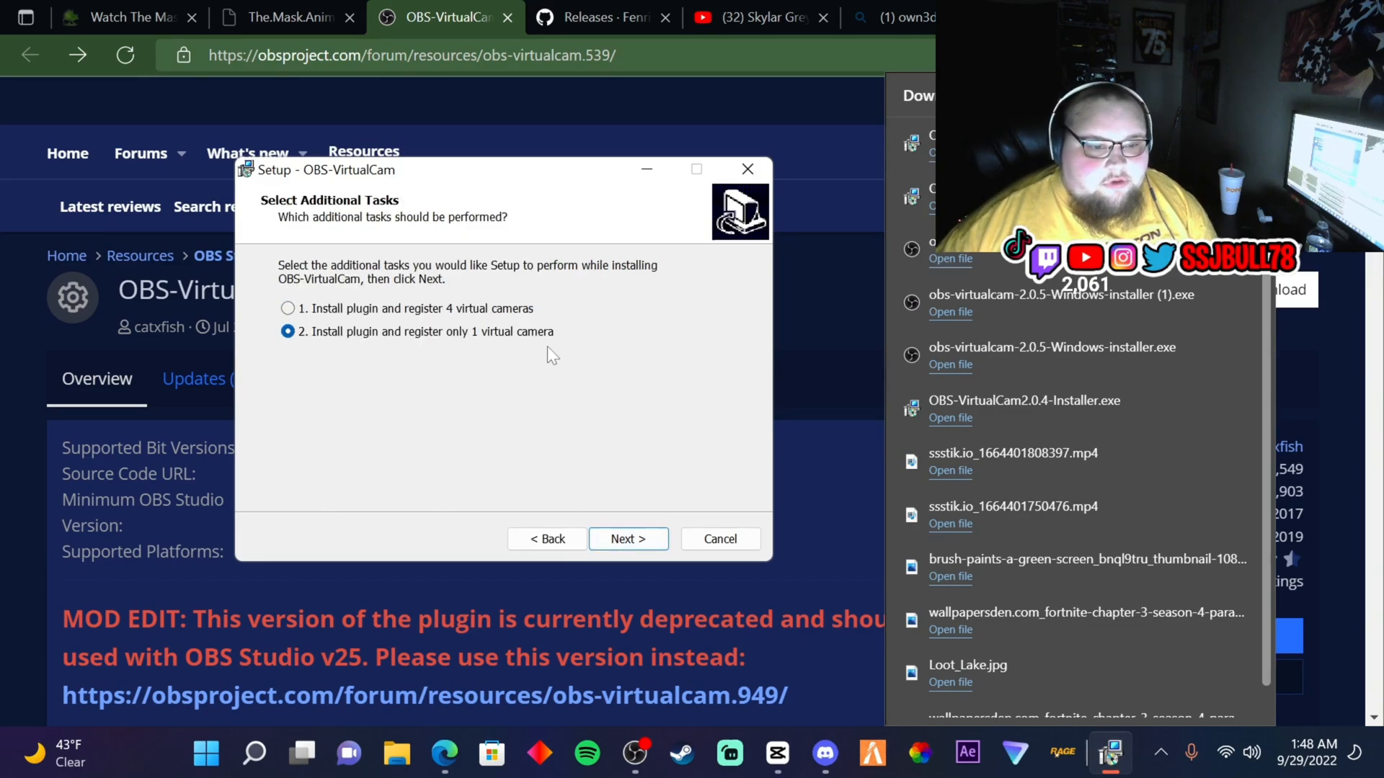
{"action": "left_click", "coordinate": [286, 309]}
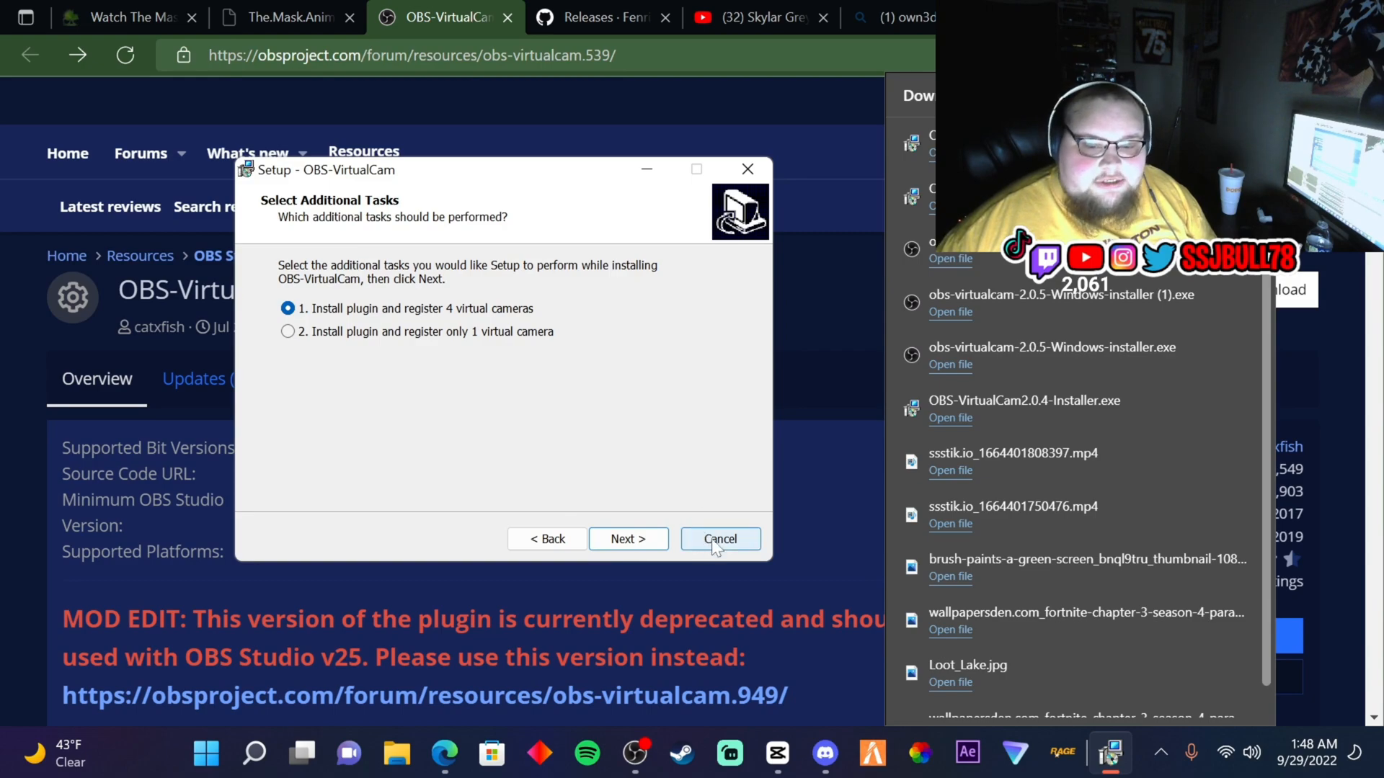
{"action": "left_click", "coordinate": [720, 539]}
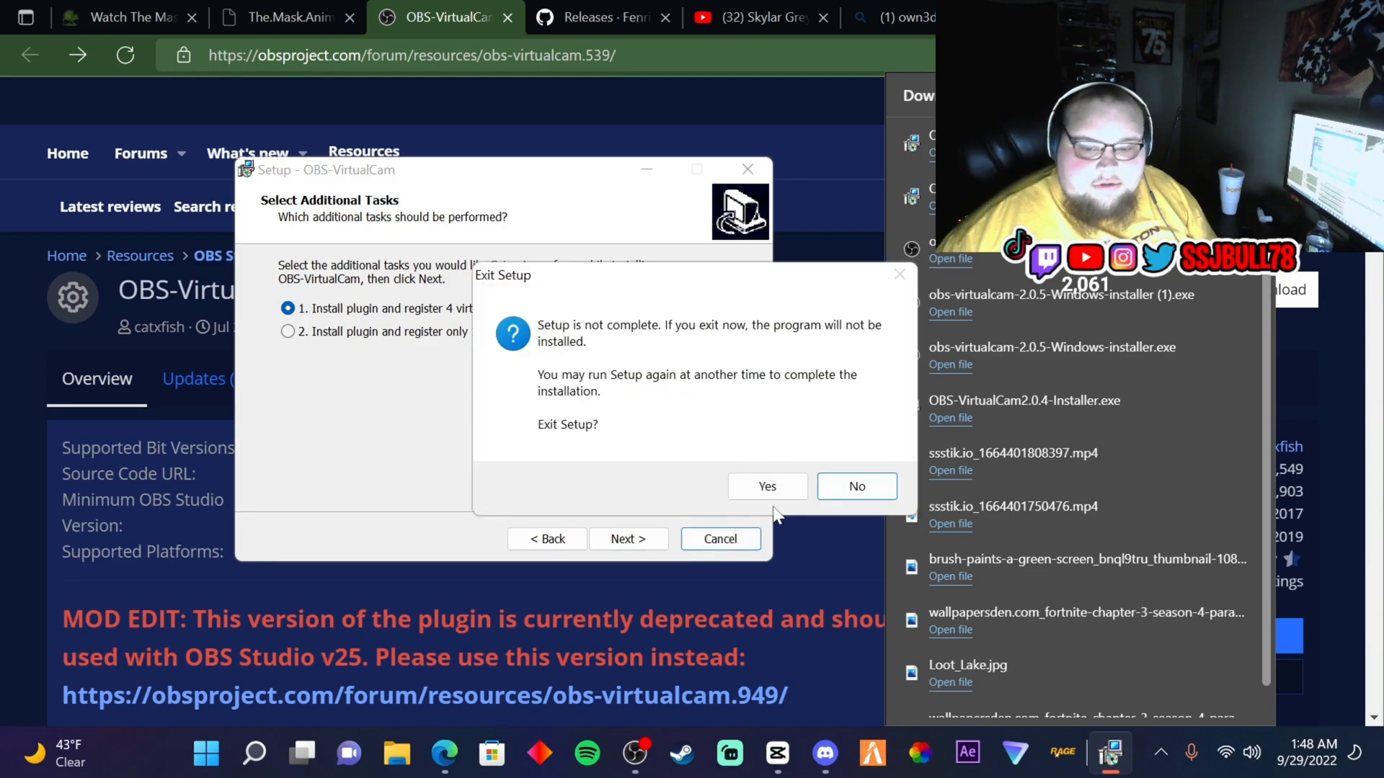
{"action": "left_click", "coordinate": [766, 486]}
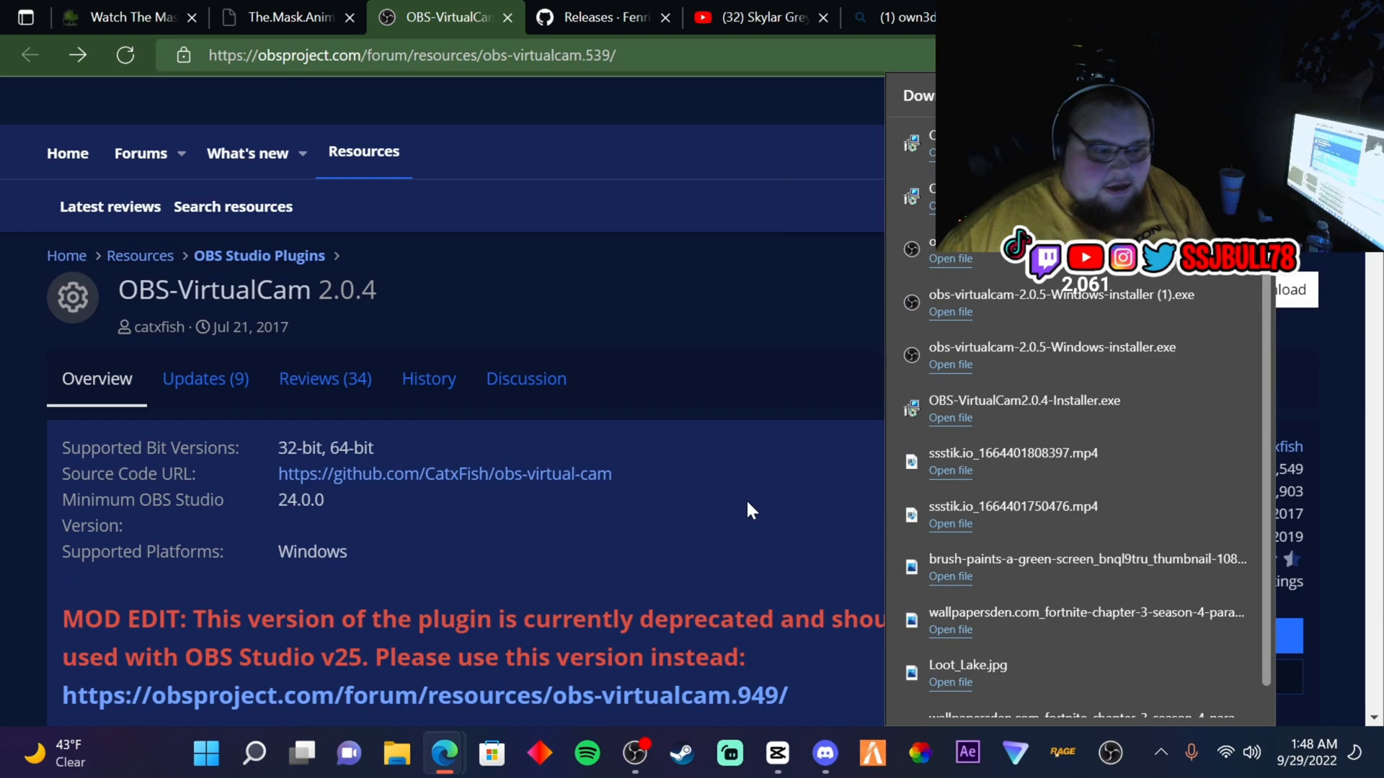
{"action": "mouse_move", "coordinate": [737, 516]}
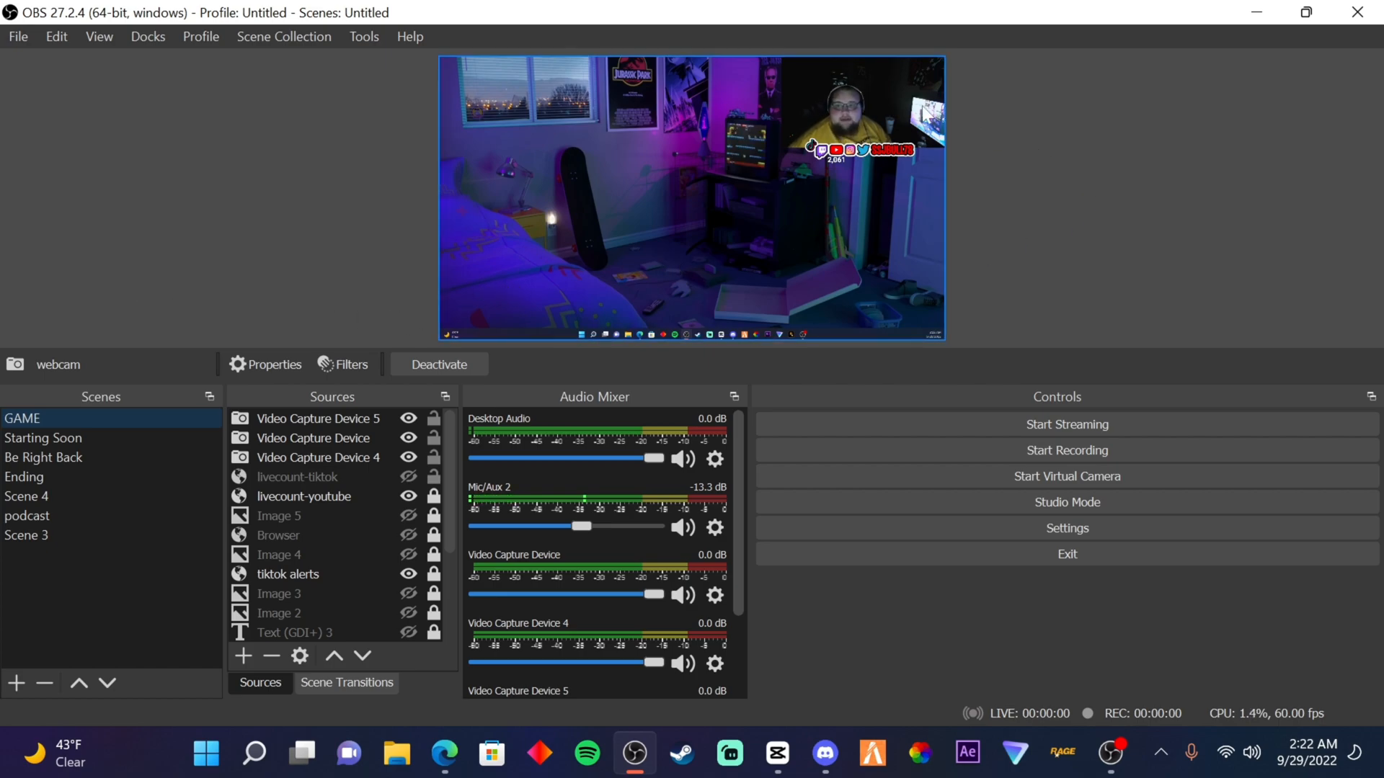
- Add a Video Capture Device source using the USB Web Camera to the GAME scene
{"action": "left_click", "coordinate": [278, 535]}
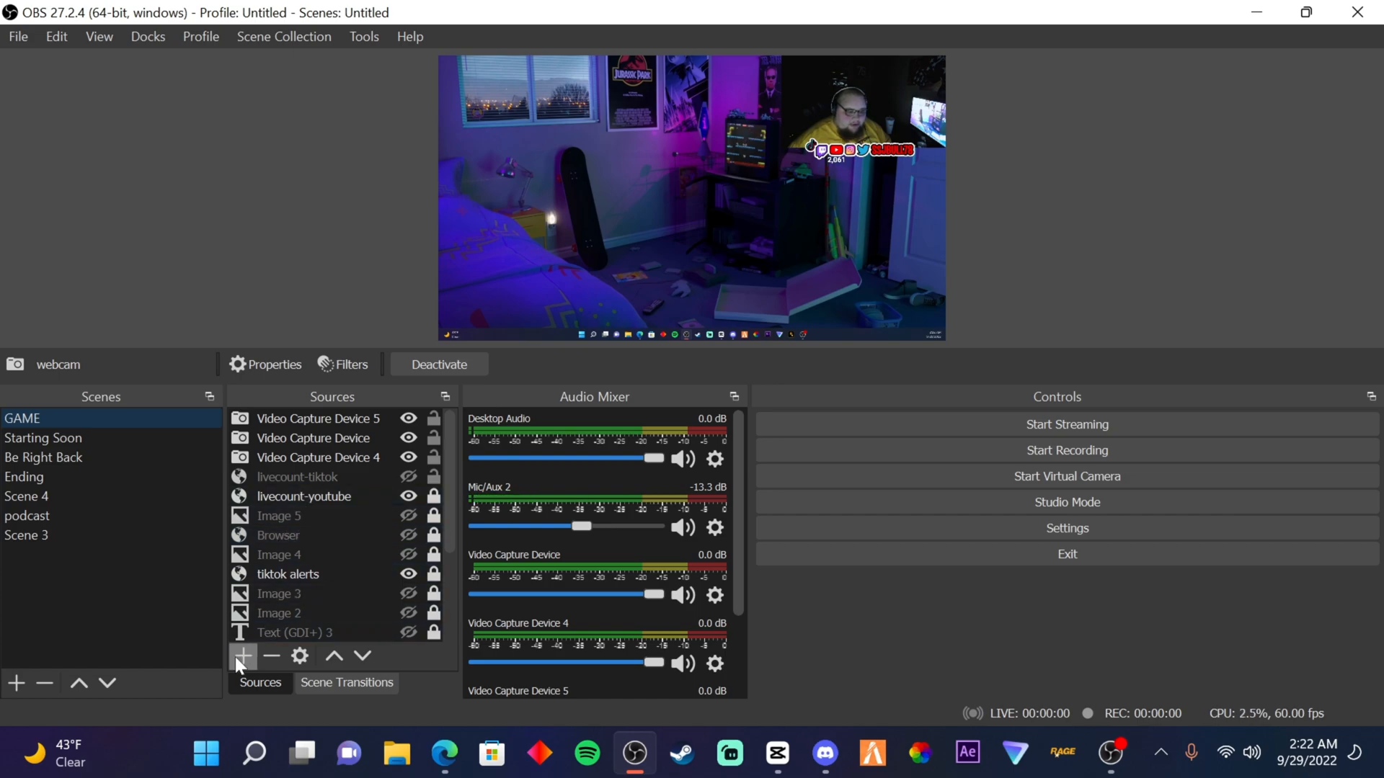
{"action": "left_click", "coordinate": [242, 654]}
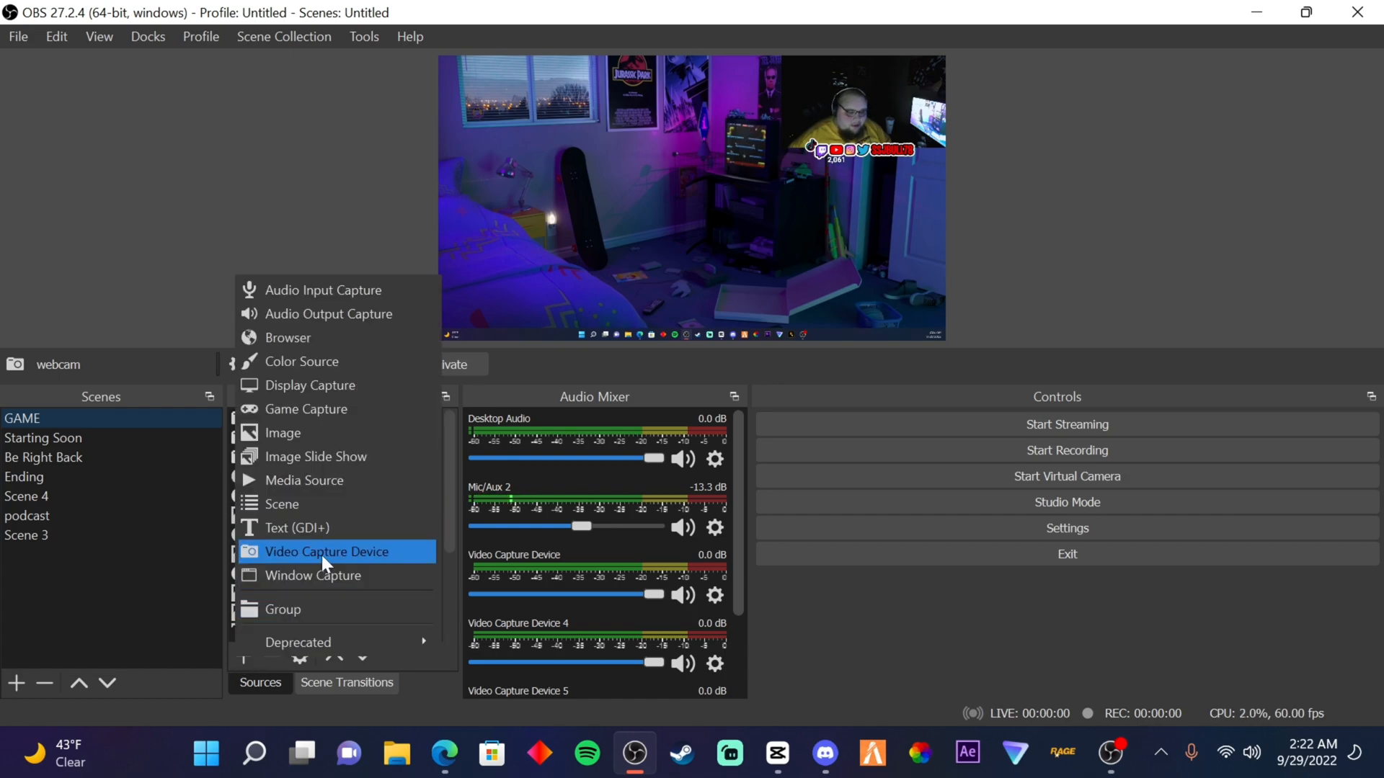
{"action": "left_click", "coordinate": [326, 552]}
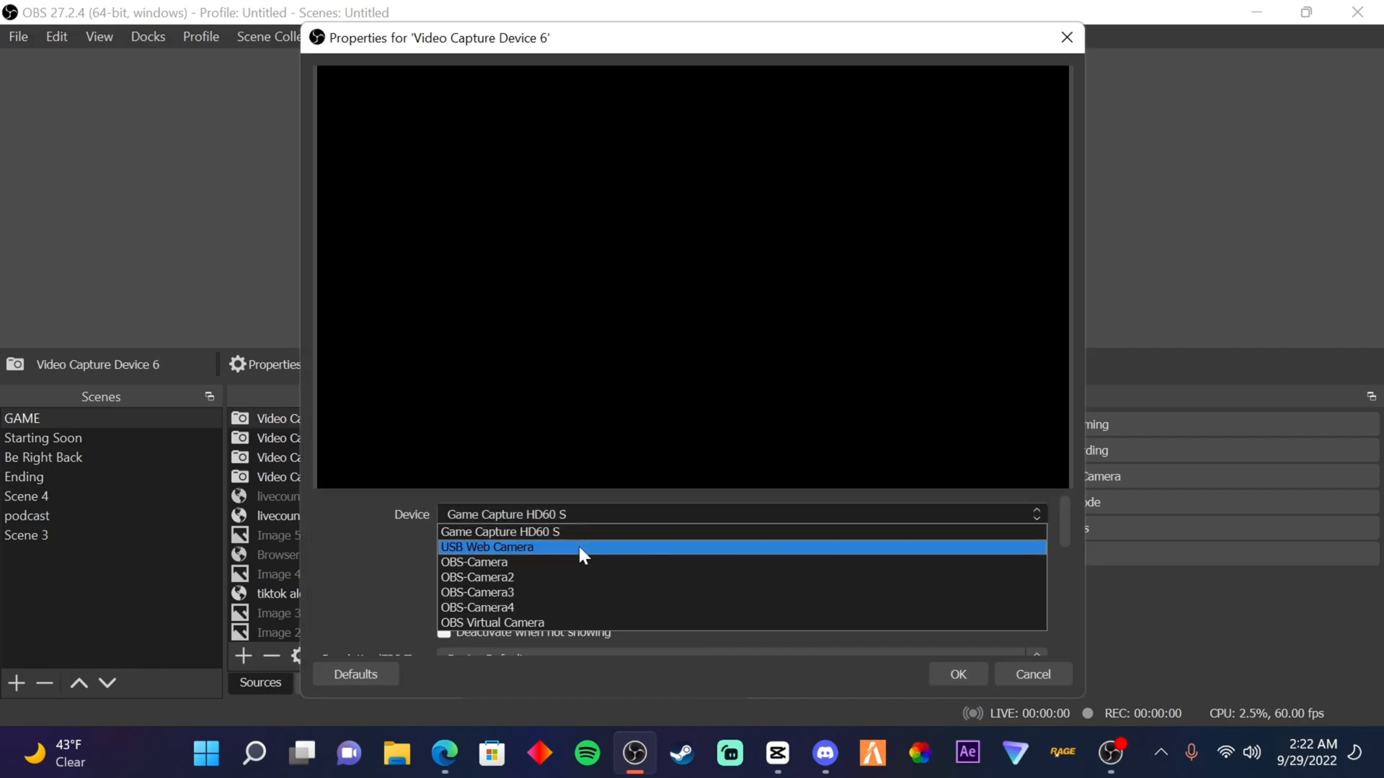
{"action": "left_click", "coordinate": [486, 548]}
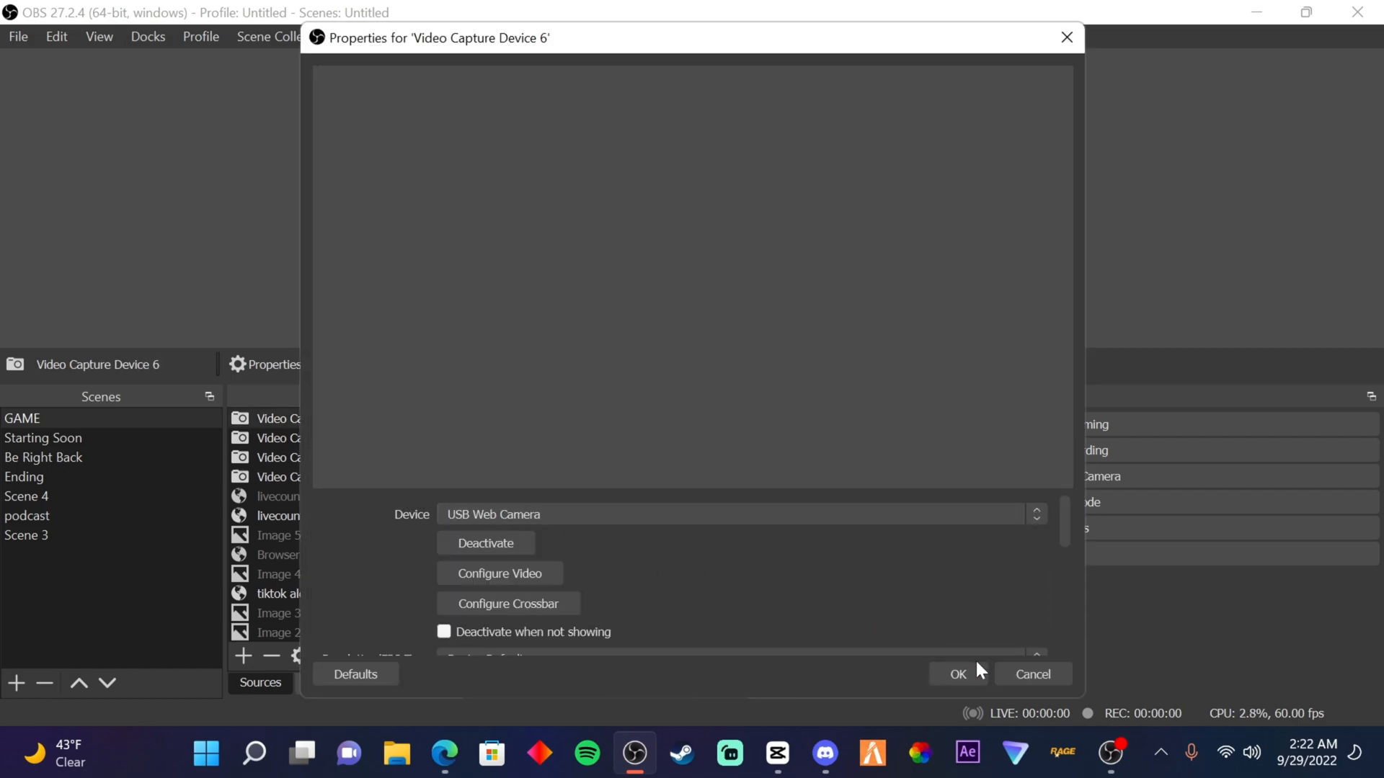
{"action": "left_click", "coordinate": [955, 675]}
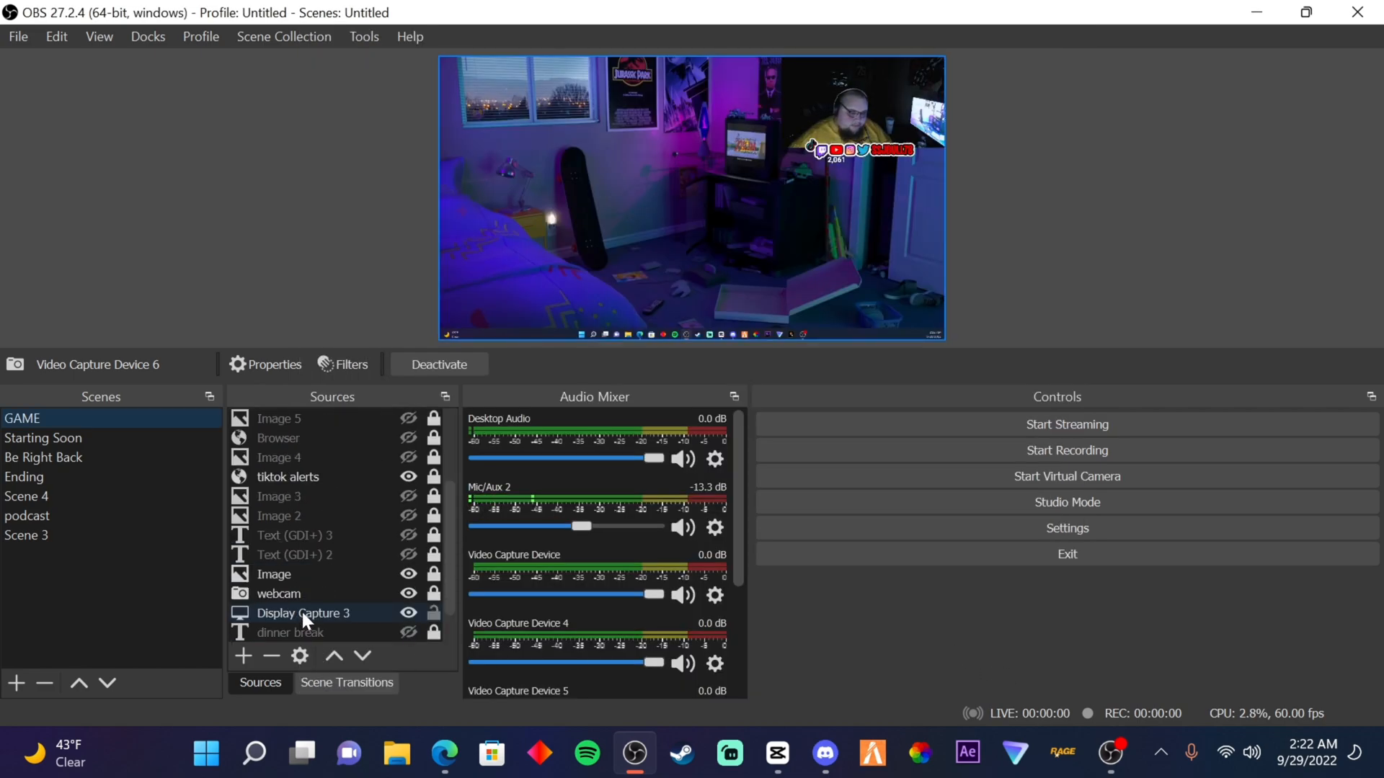
- Select the new webcam source and switch to the podcast scene
{"action": "left_click", "coordinate": [278, 593]}
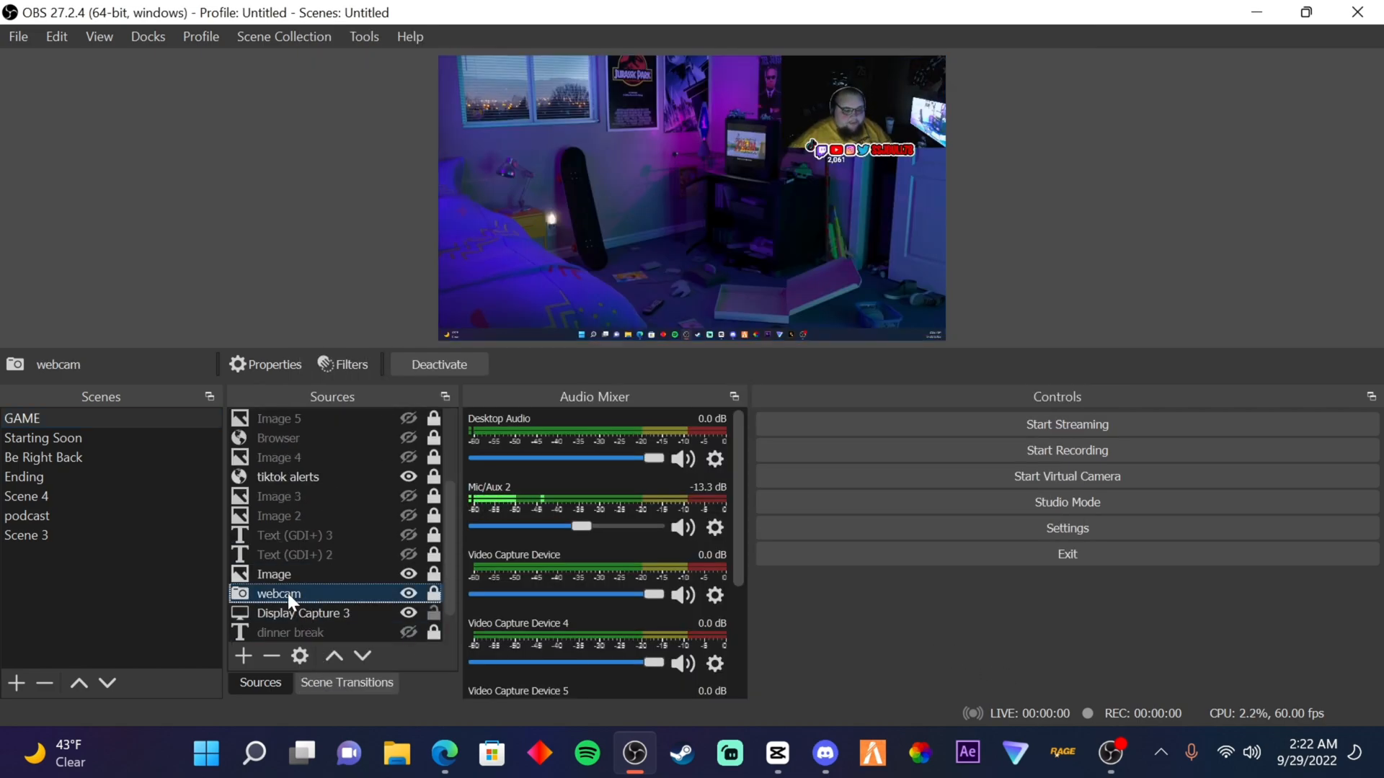
{"action": "left_click", "coordinate": [28, 516]}
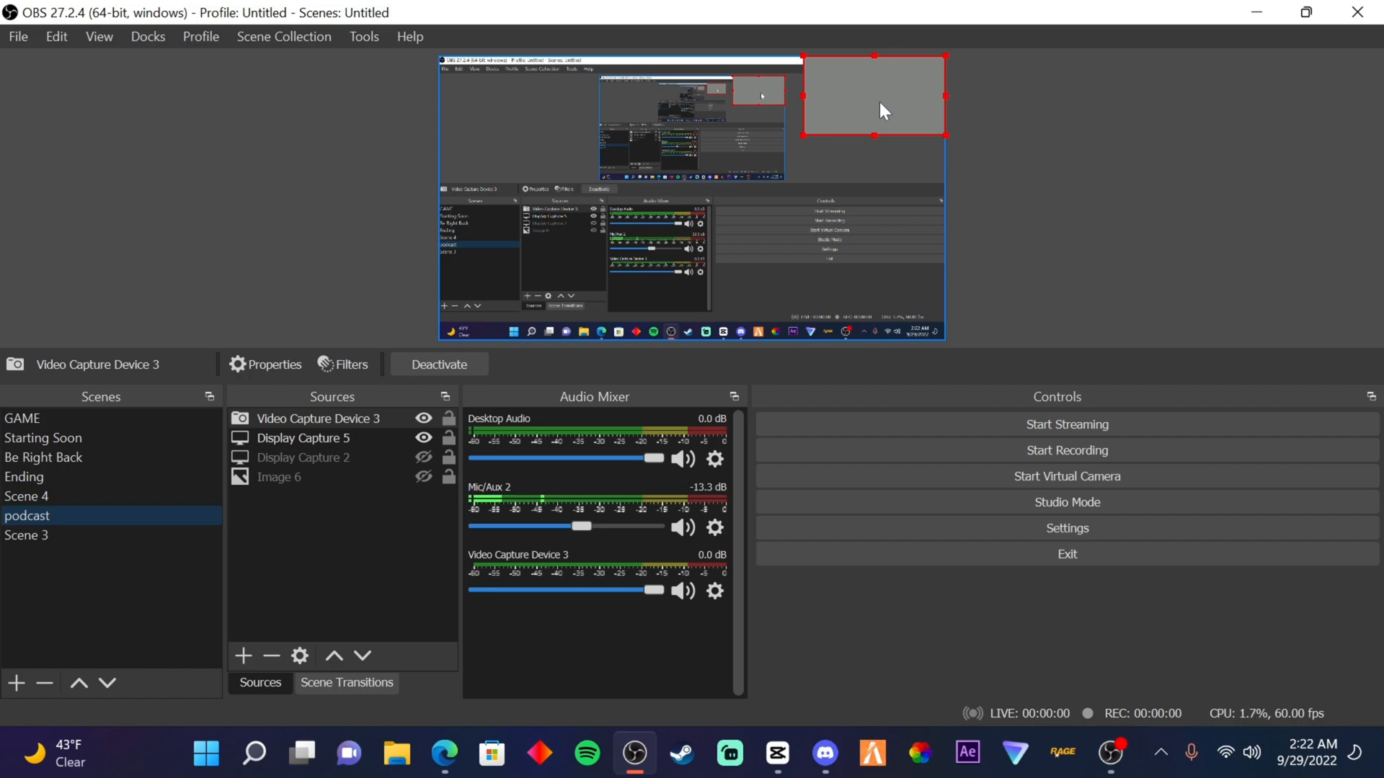
- Switch back to the GAME scene and select its webcam source in the Sources list
{"action": "left_click", "coordinate": [23, 418]}
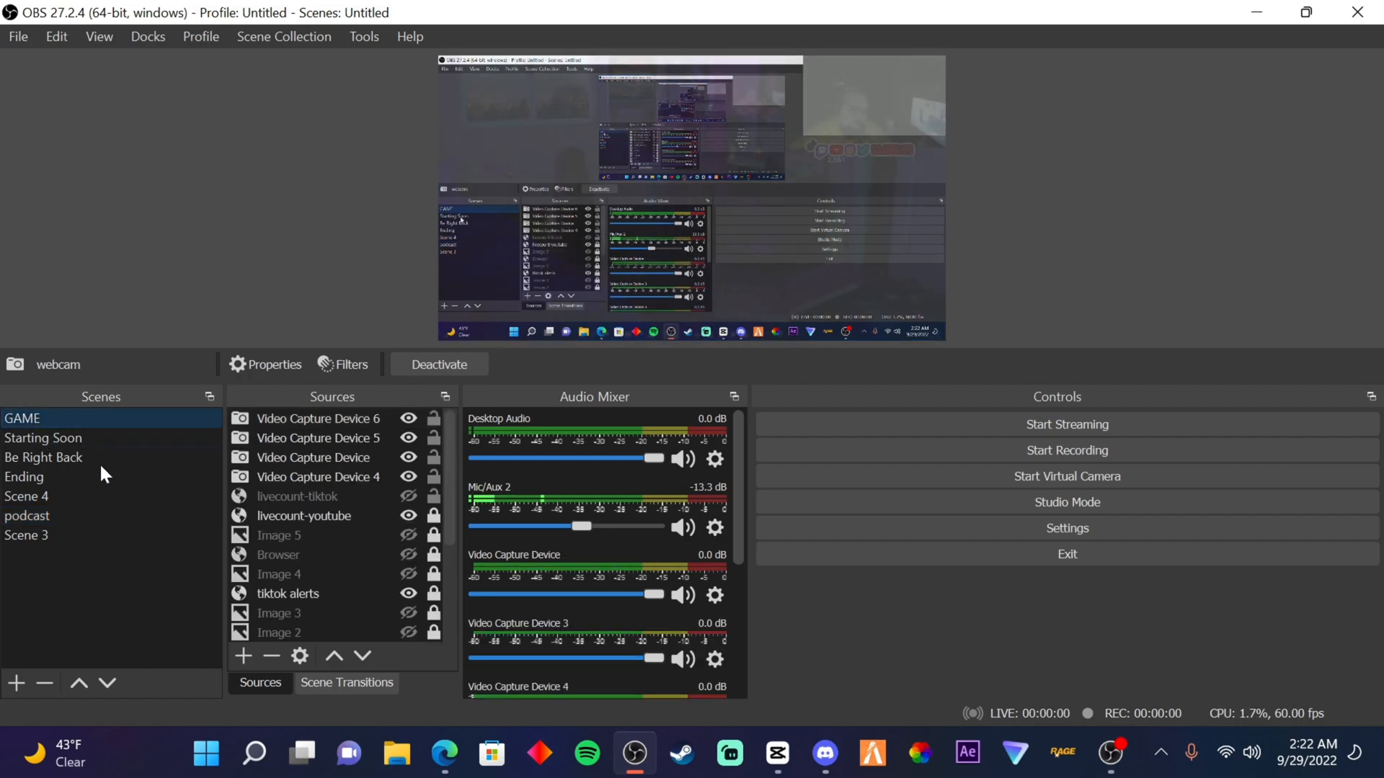
{"action": "left_click", "coordinate": [289, 592]}
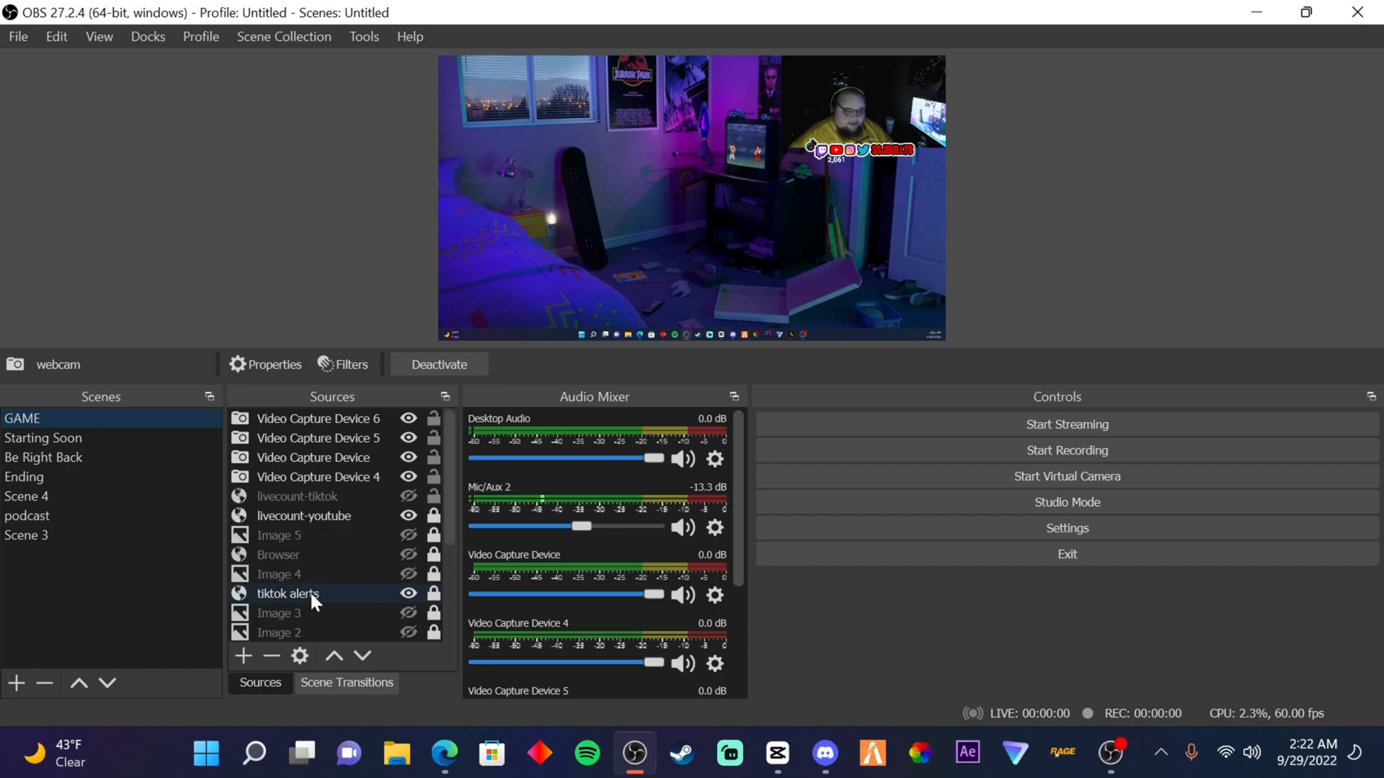
{"action": "scroll", "scroll_direction": "down", "scroll_amount": 3}
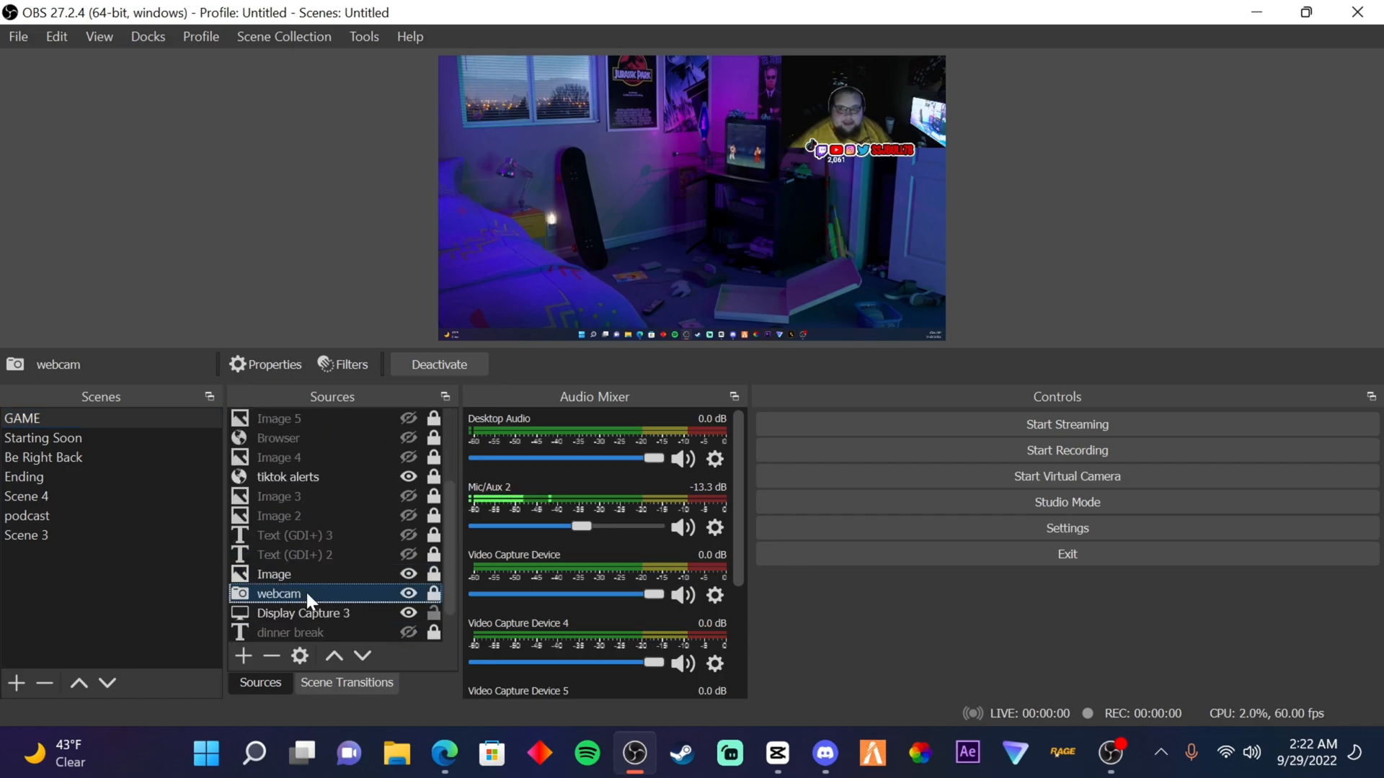
{"action": "left_click", "coordinate": [344, 365]}
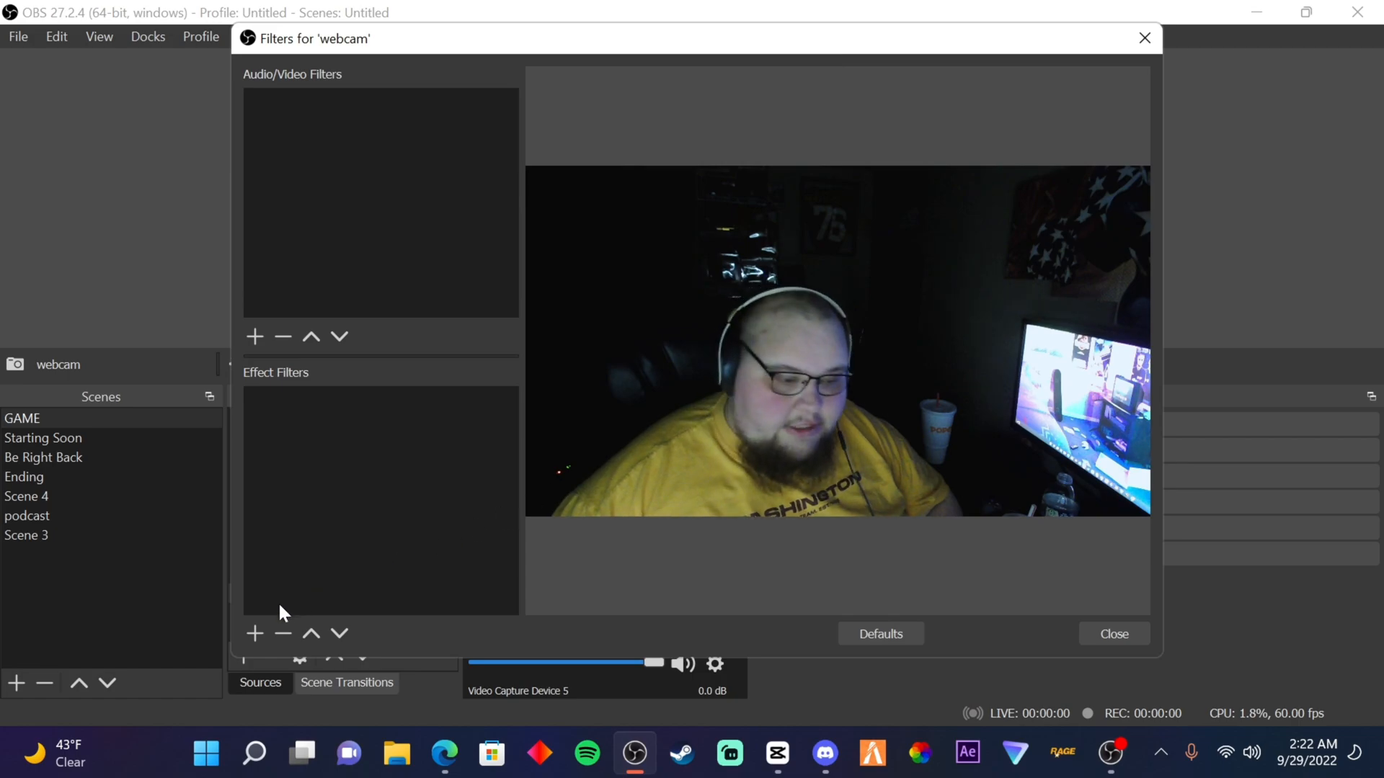
- Add a VirtualCam effect filter to the webcam targeting OBS-Camera and start it
{"action": "left_click", "coordinate": [254, 634]}
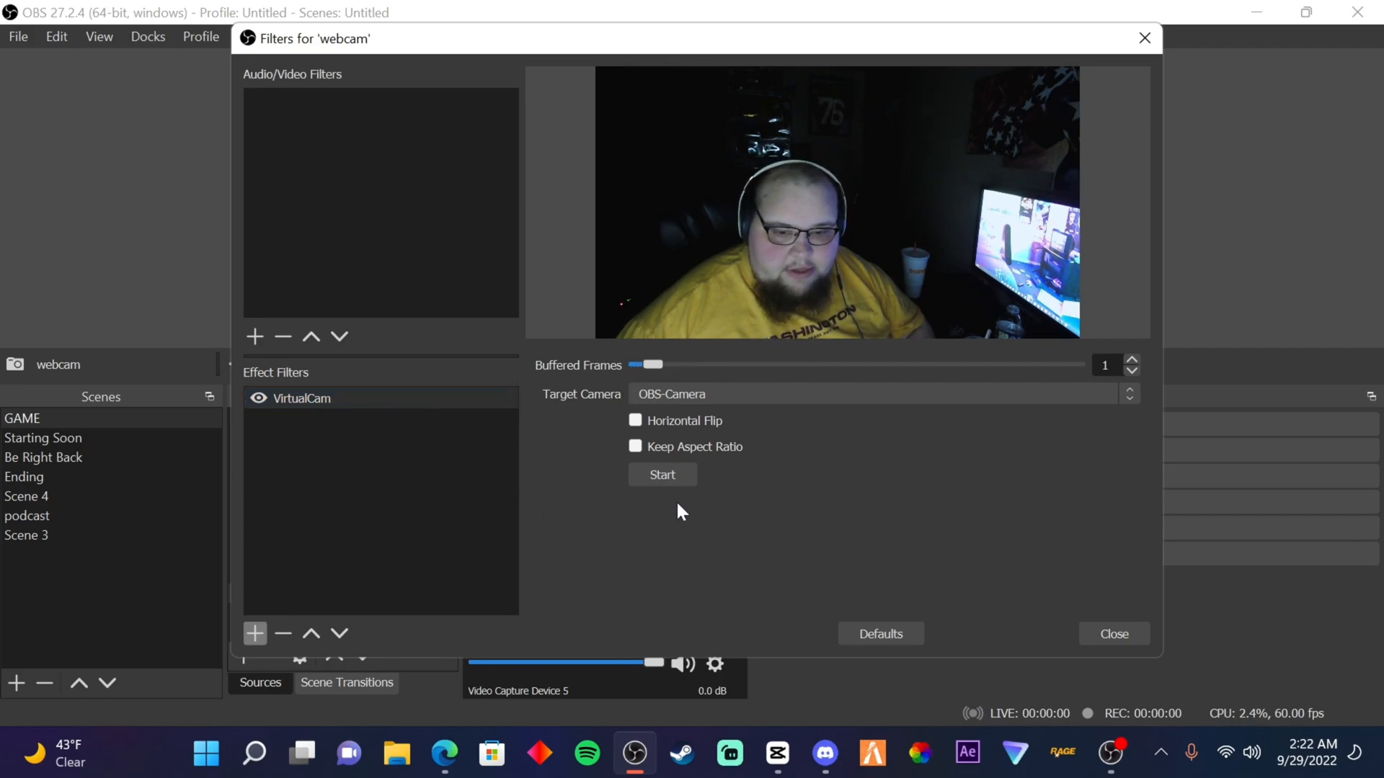
{"action": "left_click", "coordinate": [662, 474]}
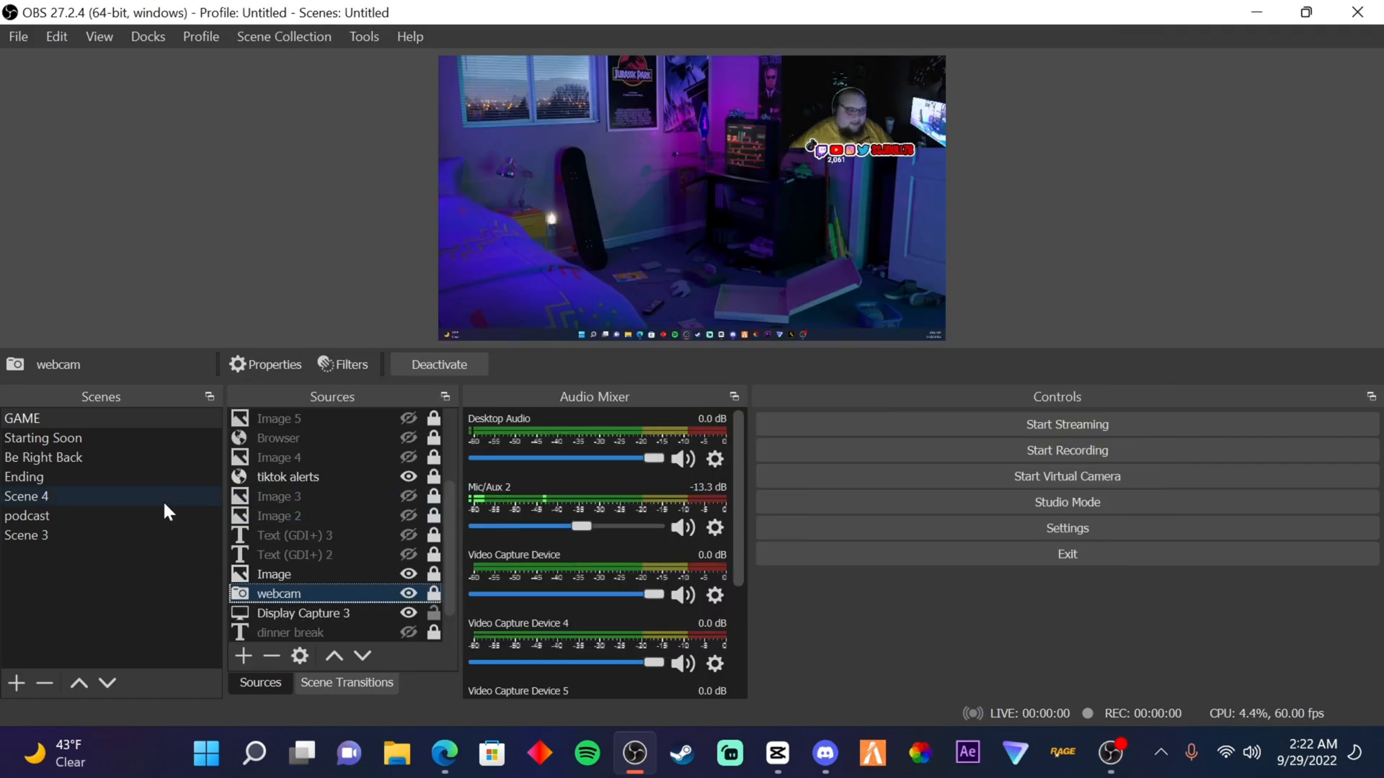
- Flip between the podcast and GAME scenes to check the live webcam image in the preview
{"action": "left_click", "coordinate": [27, 516]}
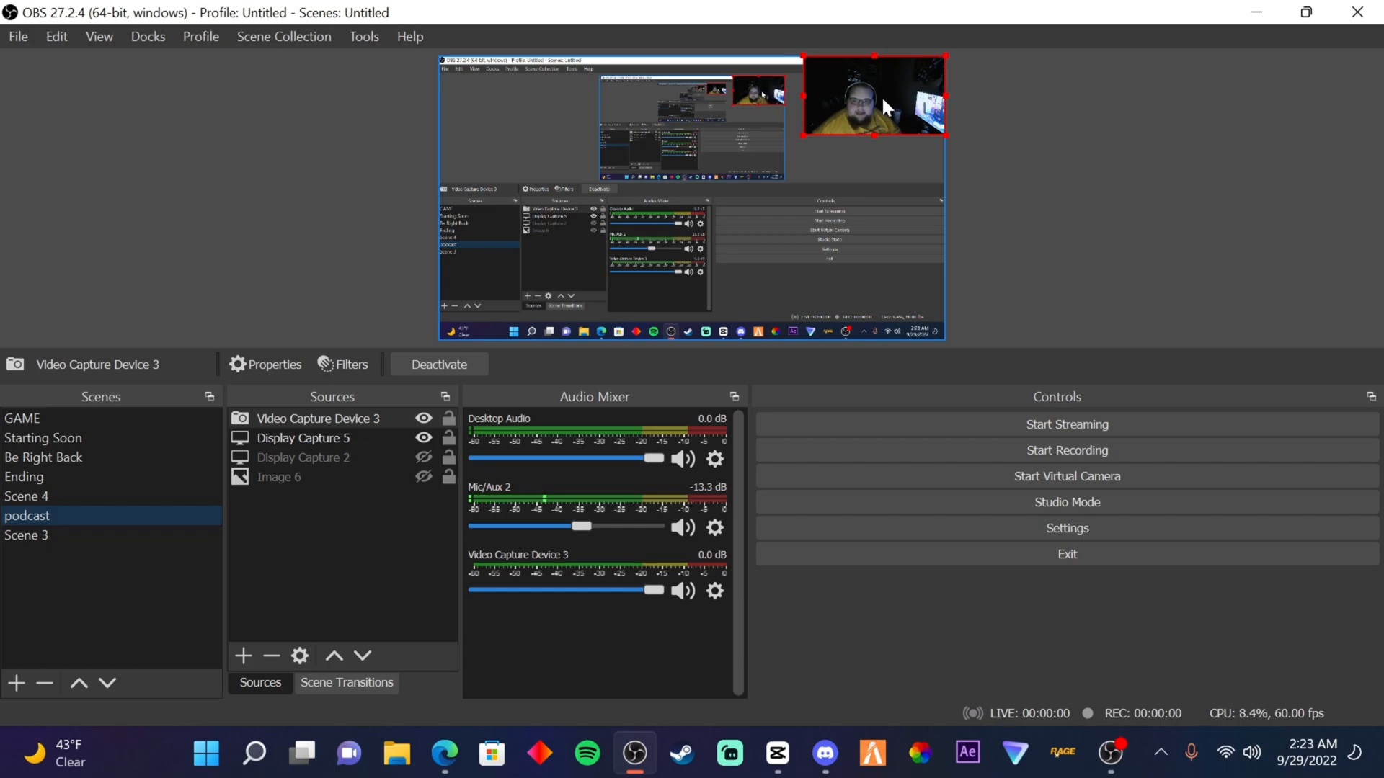
{"action": "left_click", "coordinate": [21, 418]}
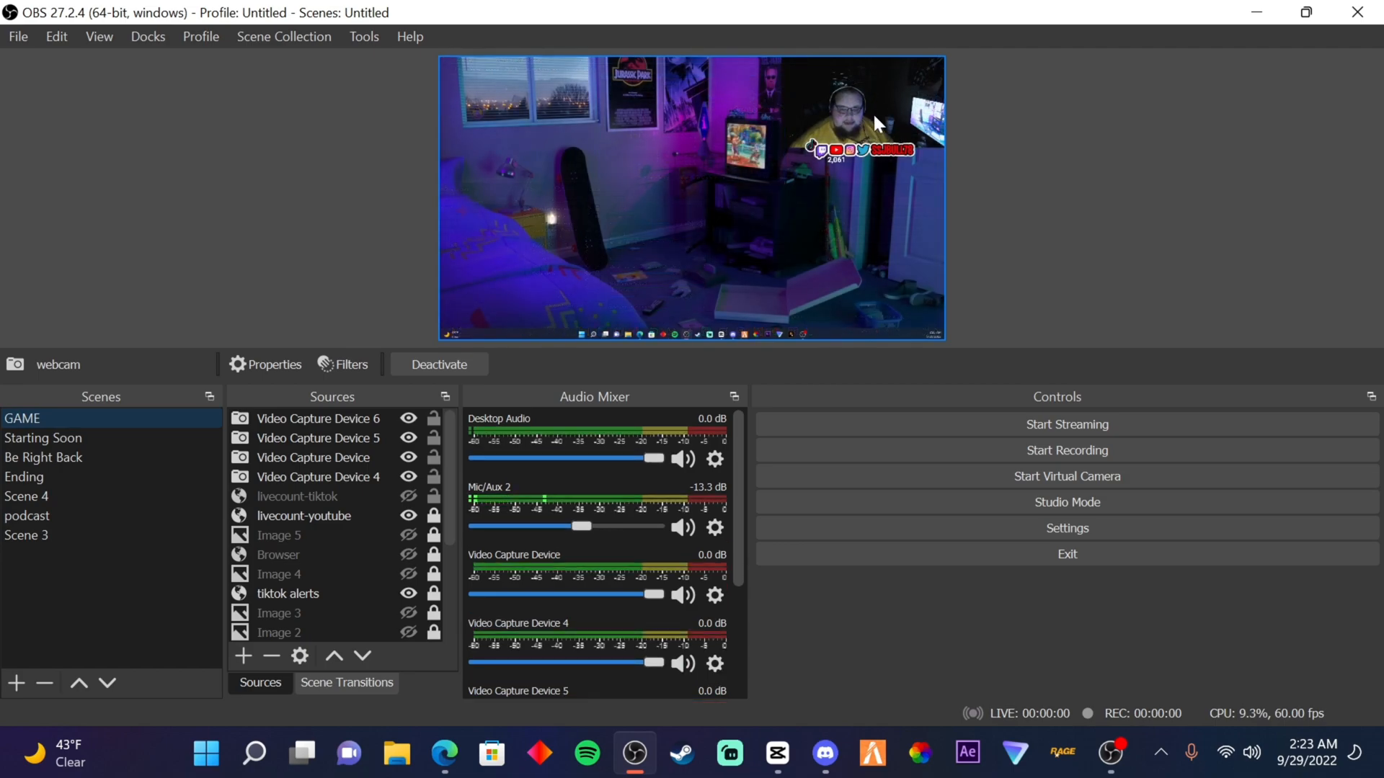
{"action": "left_click", "coordinate": [26, 516]}
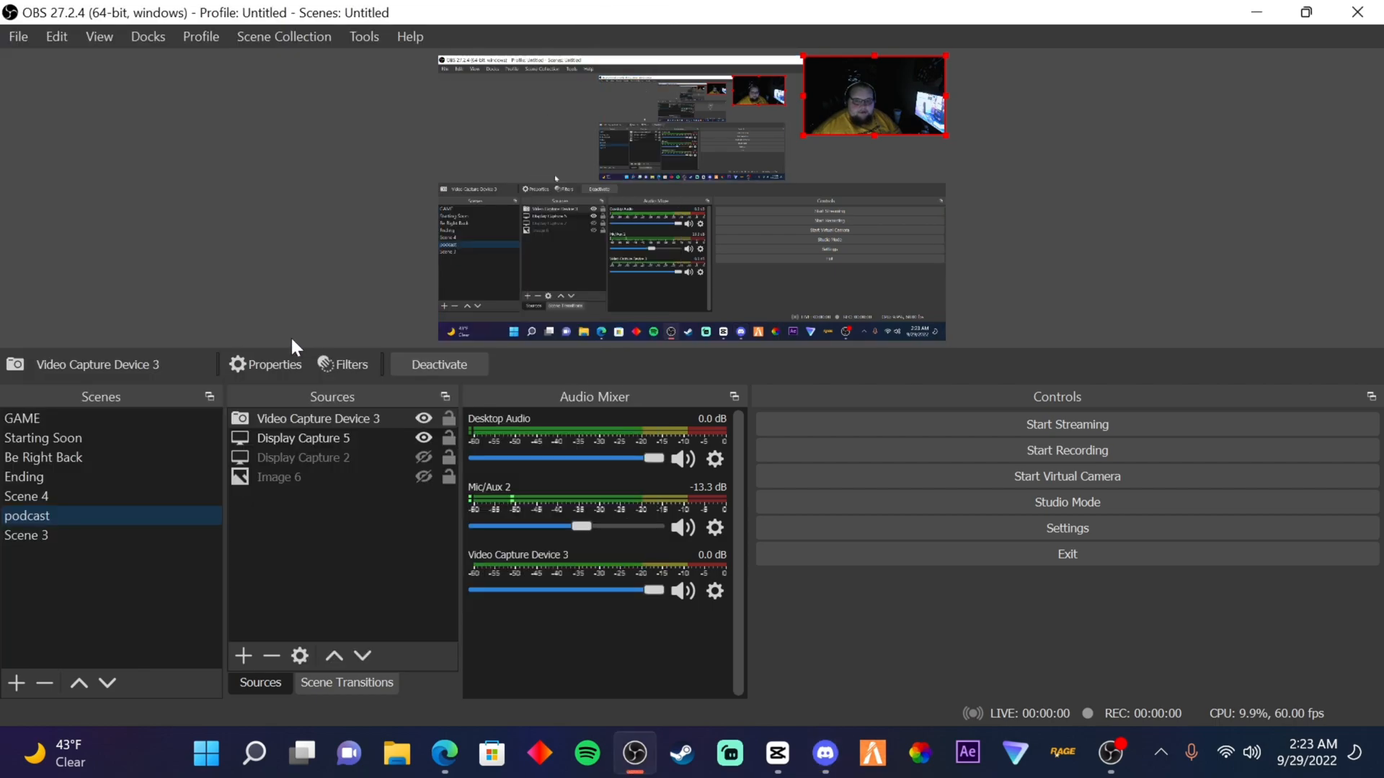
{"action": "left_click", "coordinate": [22, 418]}
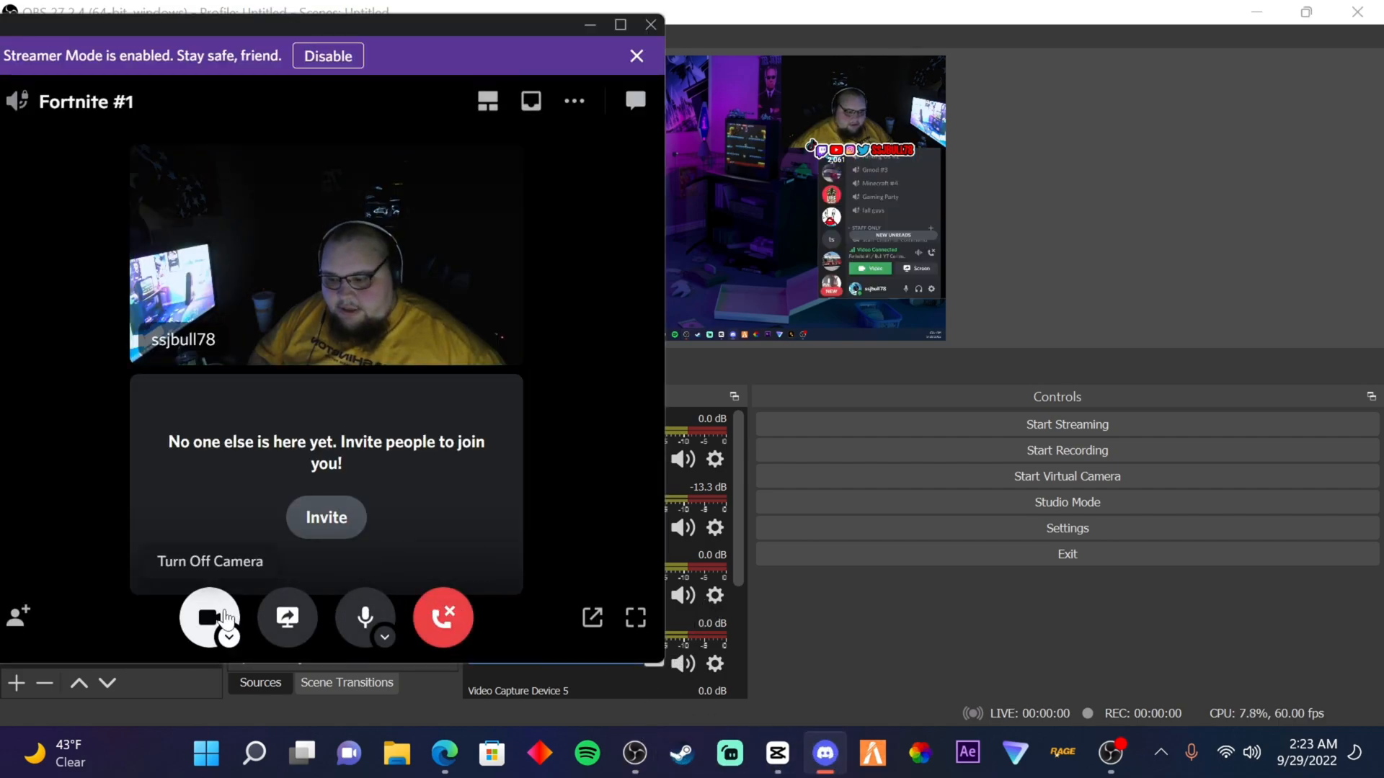
- Toggle the Discord call camera, verify OBS-Camera is the selected device, and leave video off
{"action": "left_click", "coordinate": [210, 617]}
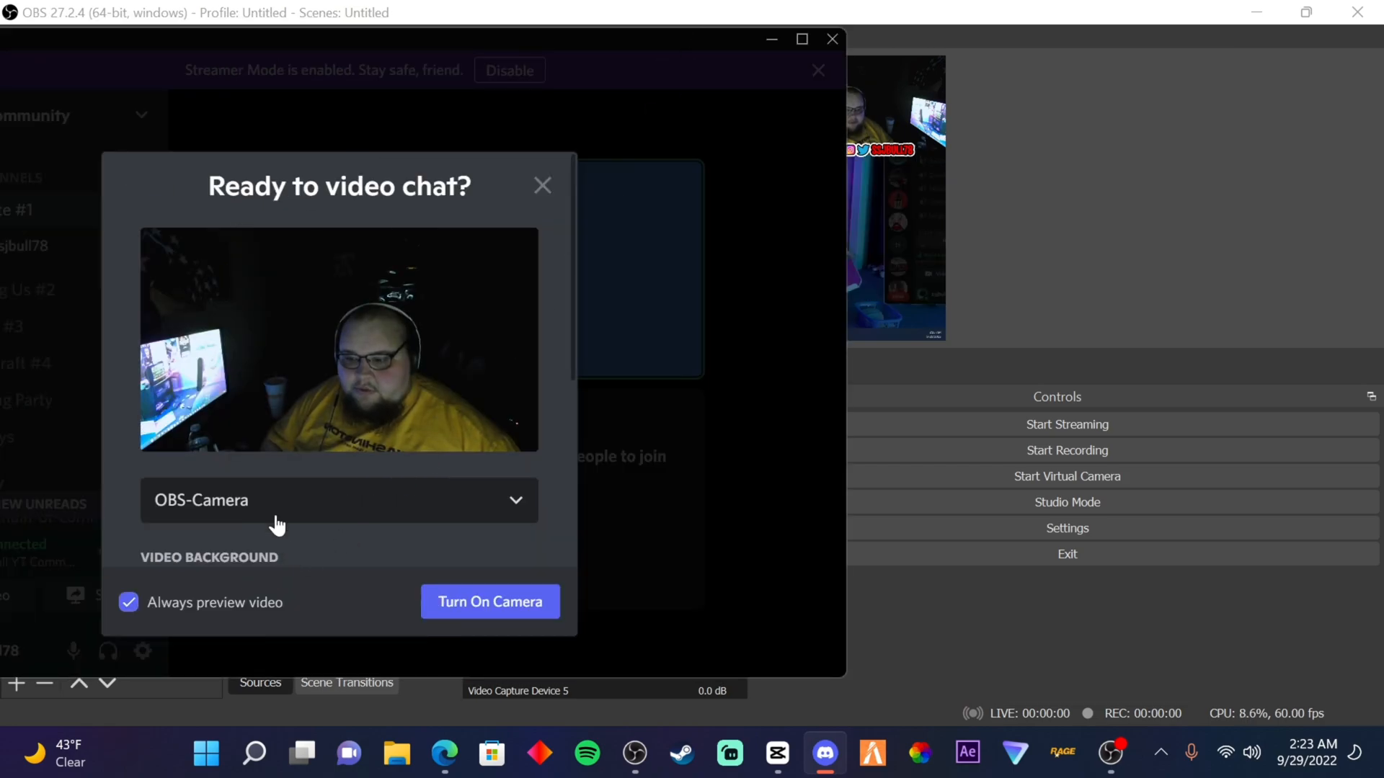
{"action": "mouse_move", "coordinate": [309, 545]}
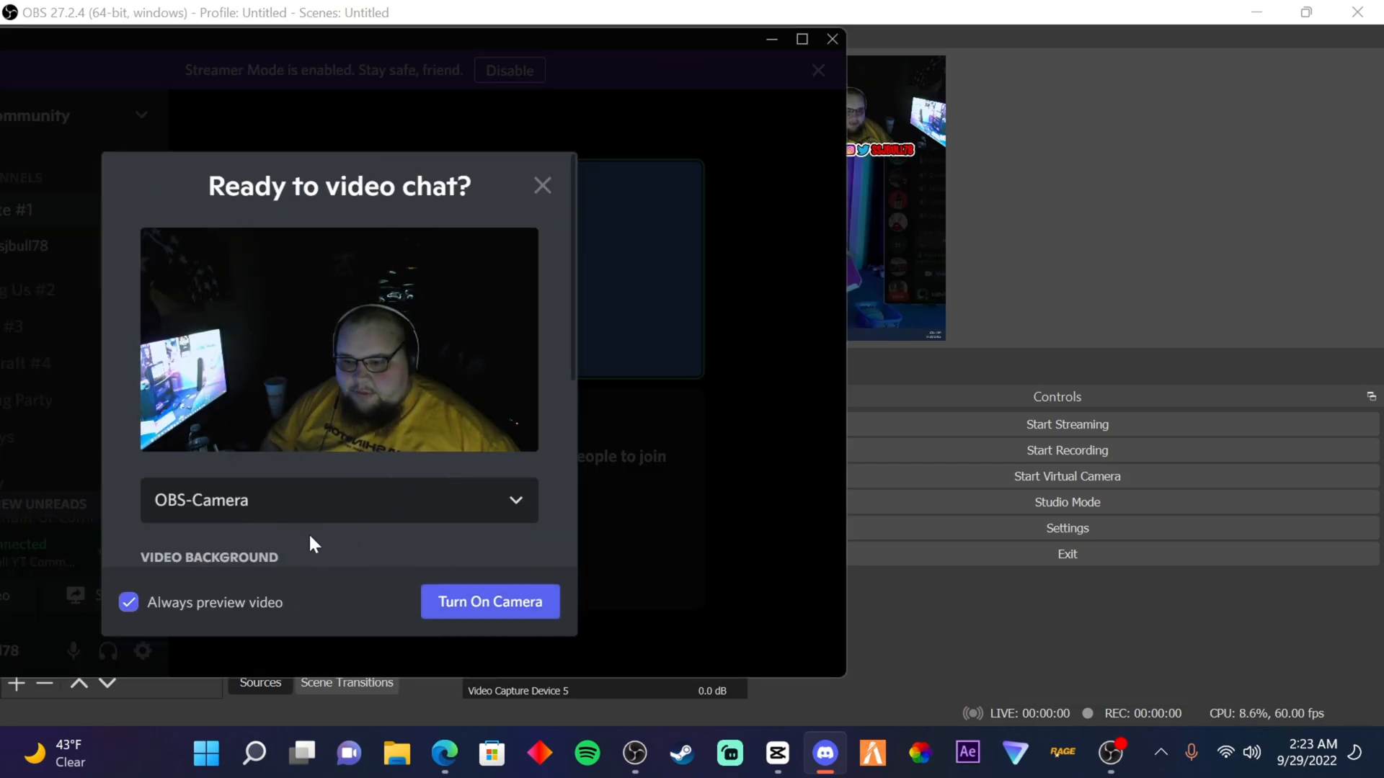
{"action": "left_click", "coordinate": [489, 602]}
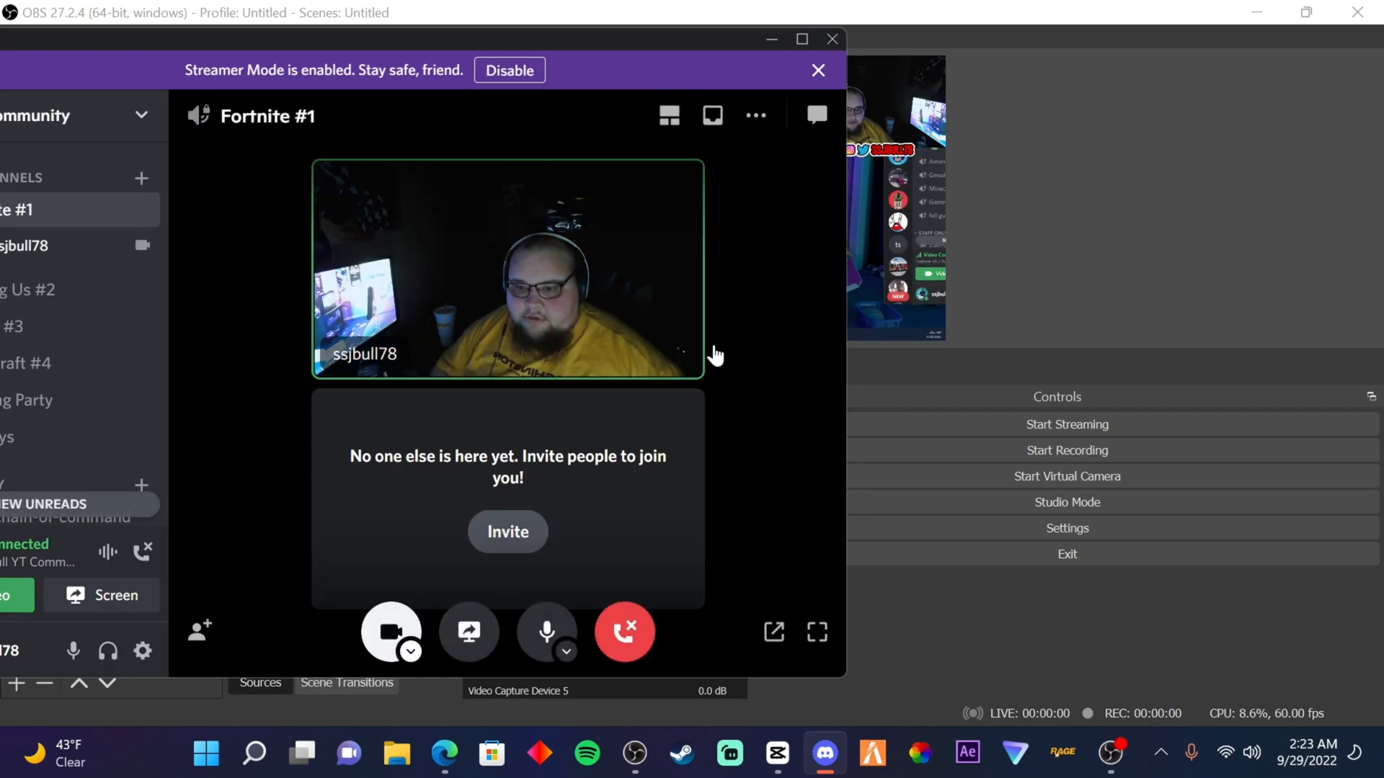
{"action": "mouse_move", "coordinate": [392, 631]}
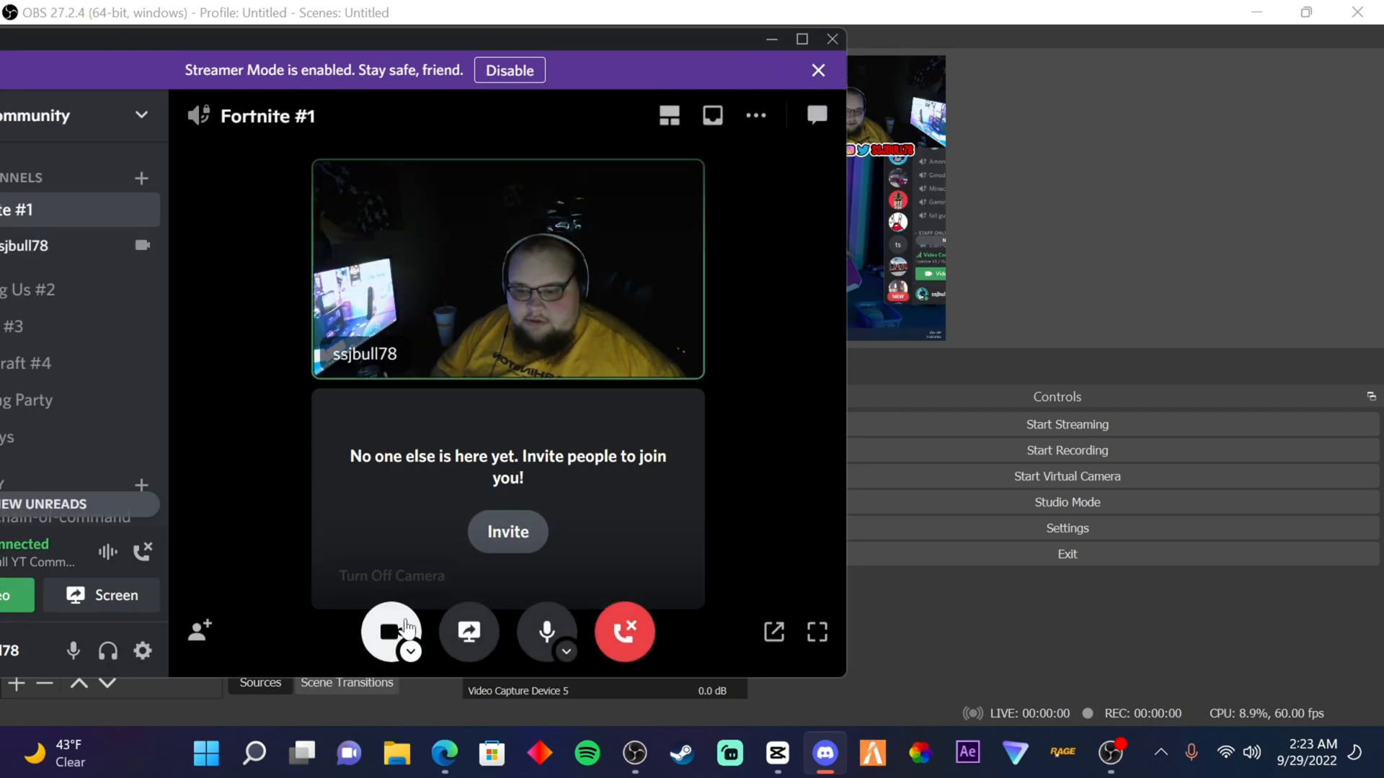
{"action": "left_click", "coordinate": [409, 652]}
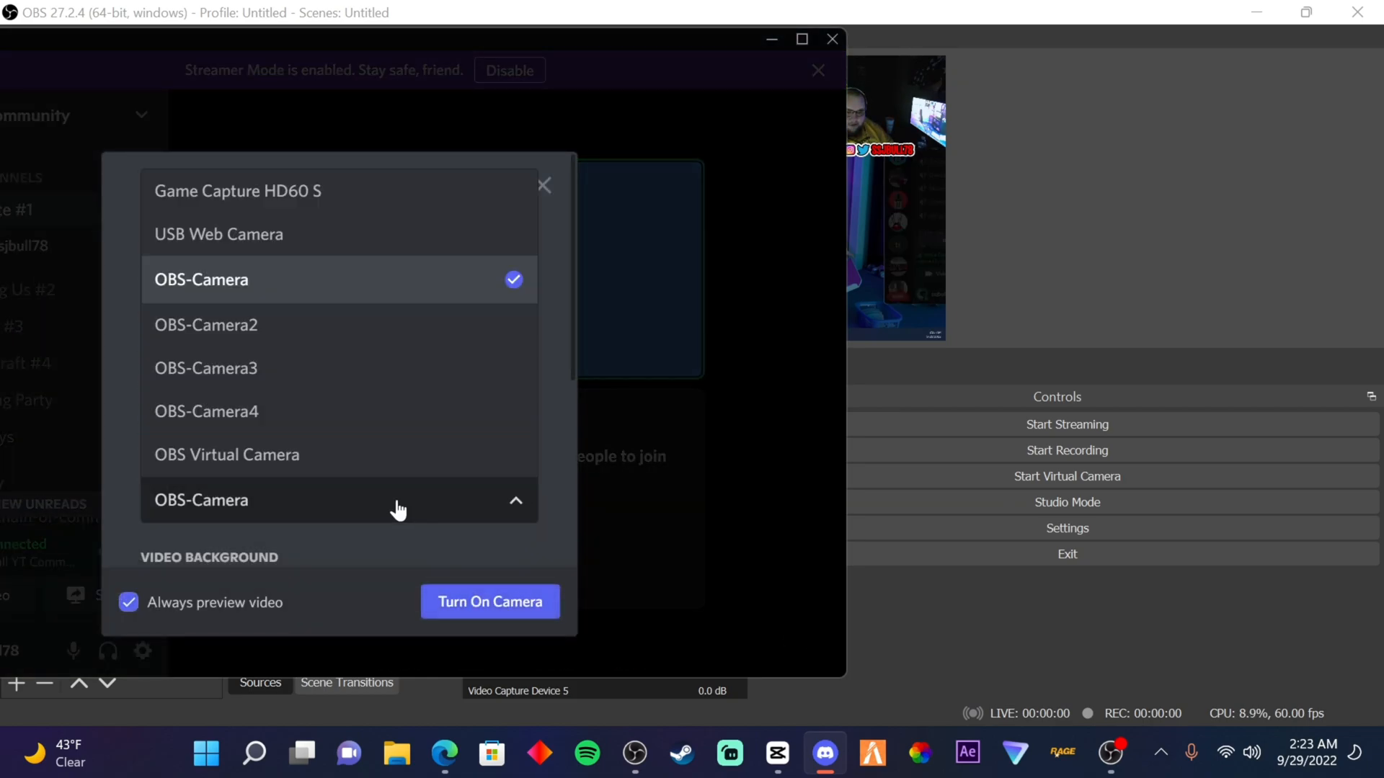
{"action": "mouse_move", "coordinate": [285, 406]}
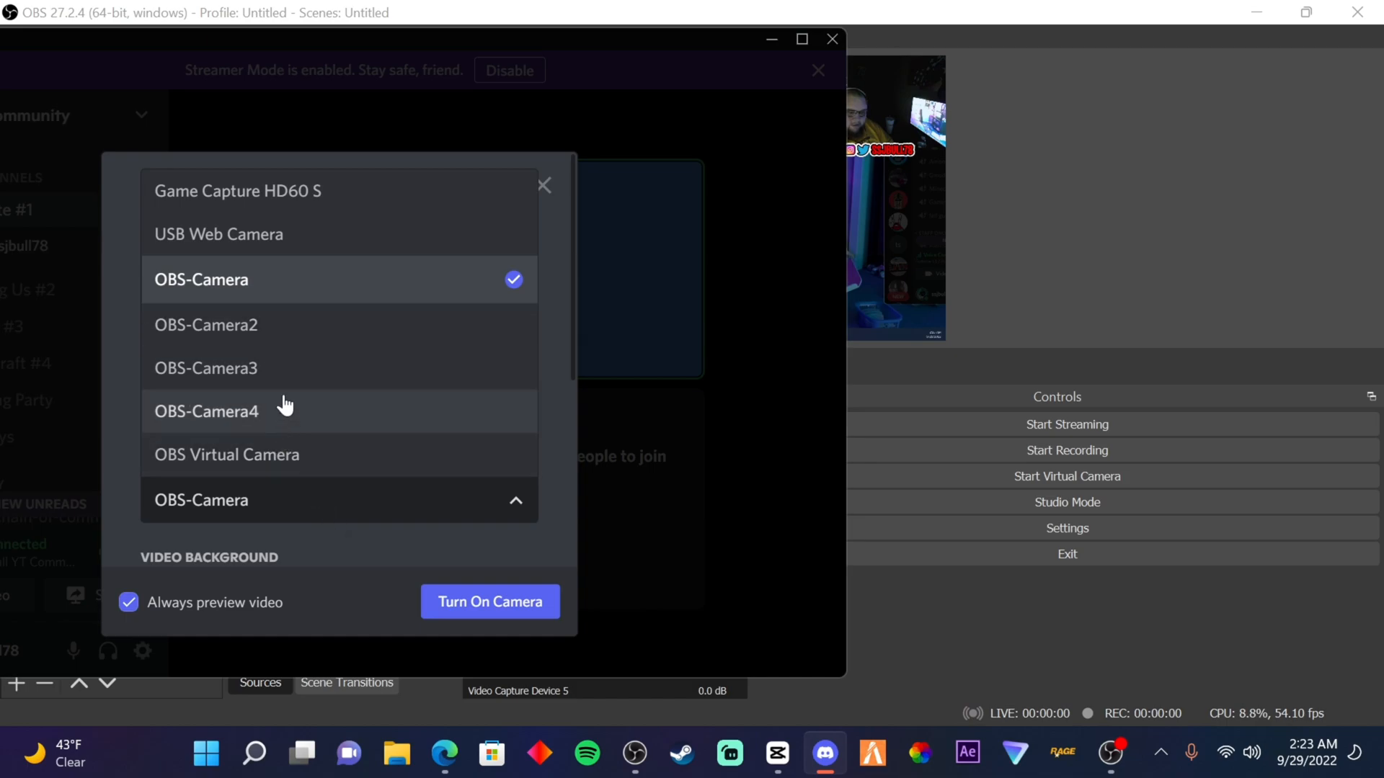
{"action": "left_click", "coordinate": [543, 186]}
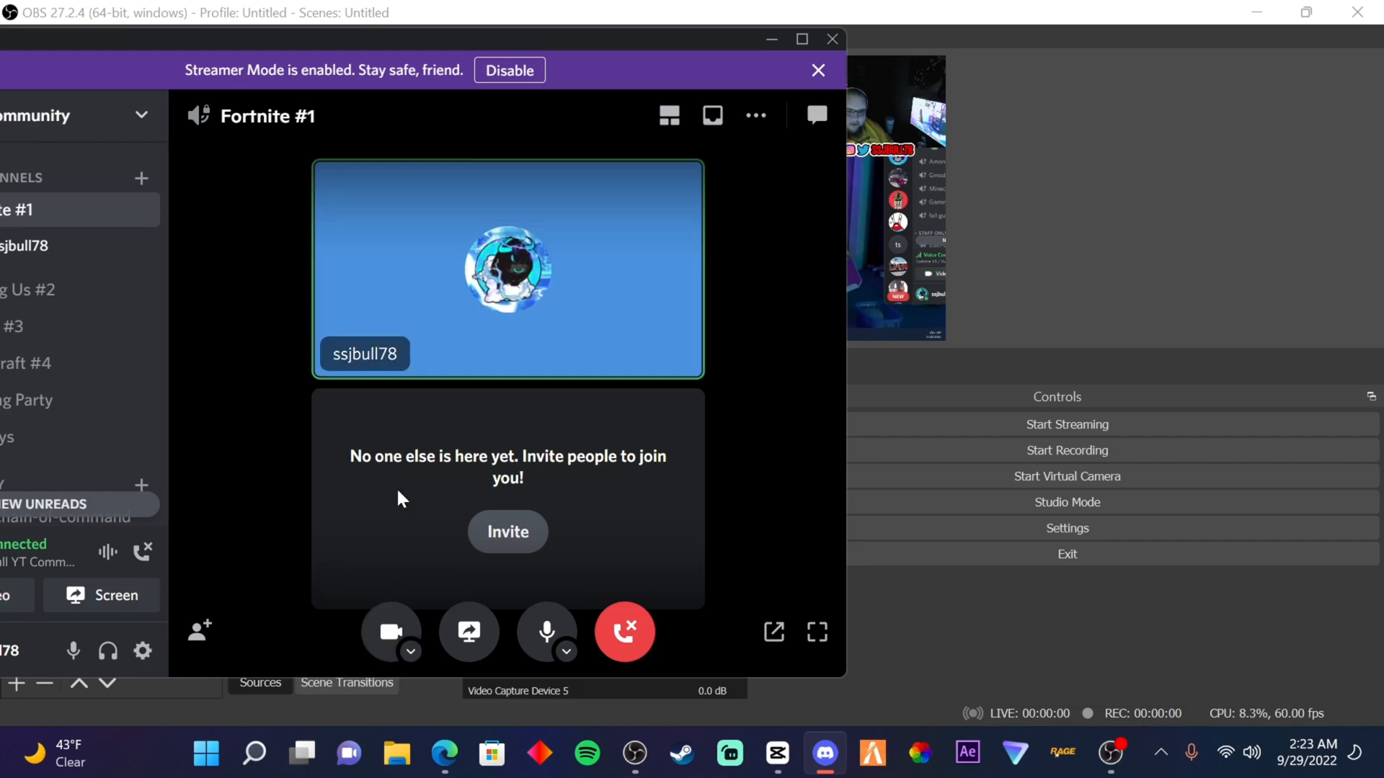
{"action": "left_click", "coordinate": [408, 652]}
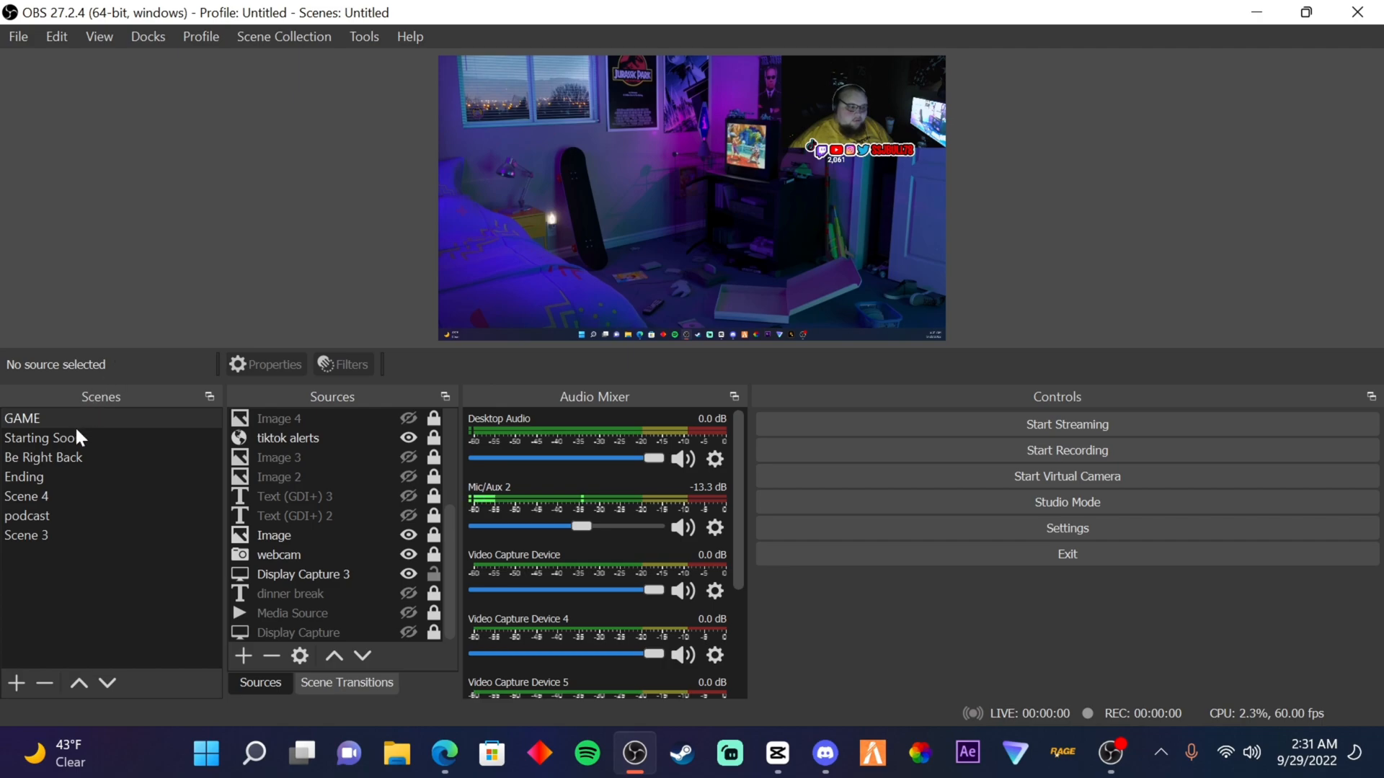
- Switch between the podcast and GAME scenes, ending on GAME
{"action": "left_click", "coordinate": [39, 439]}
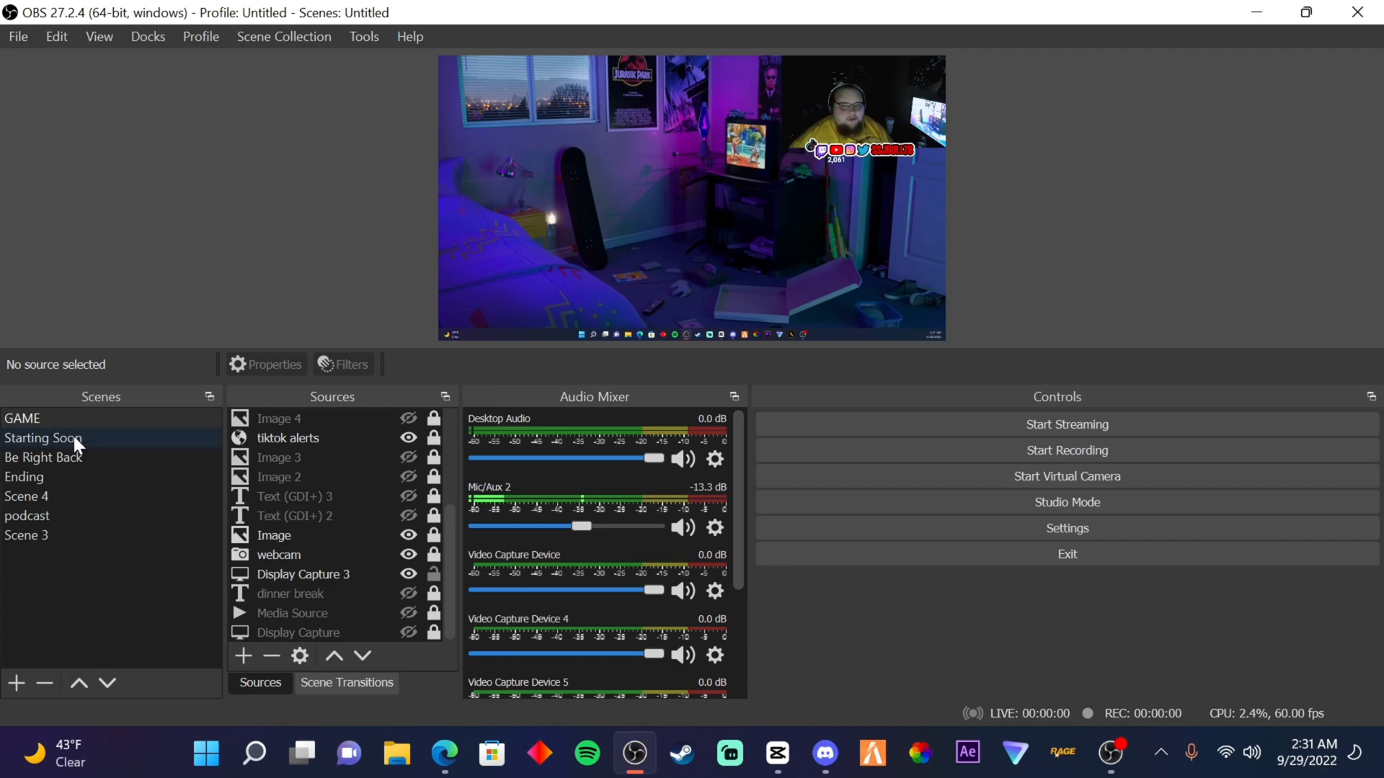
{"action": "left_click", "coordinate": [27, 516]}
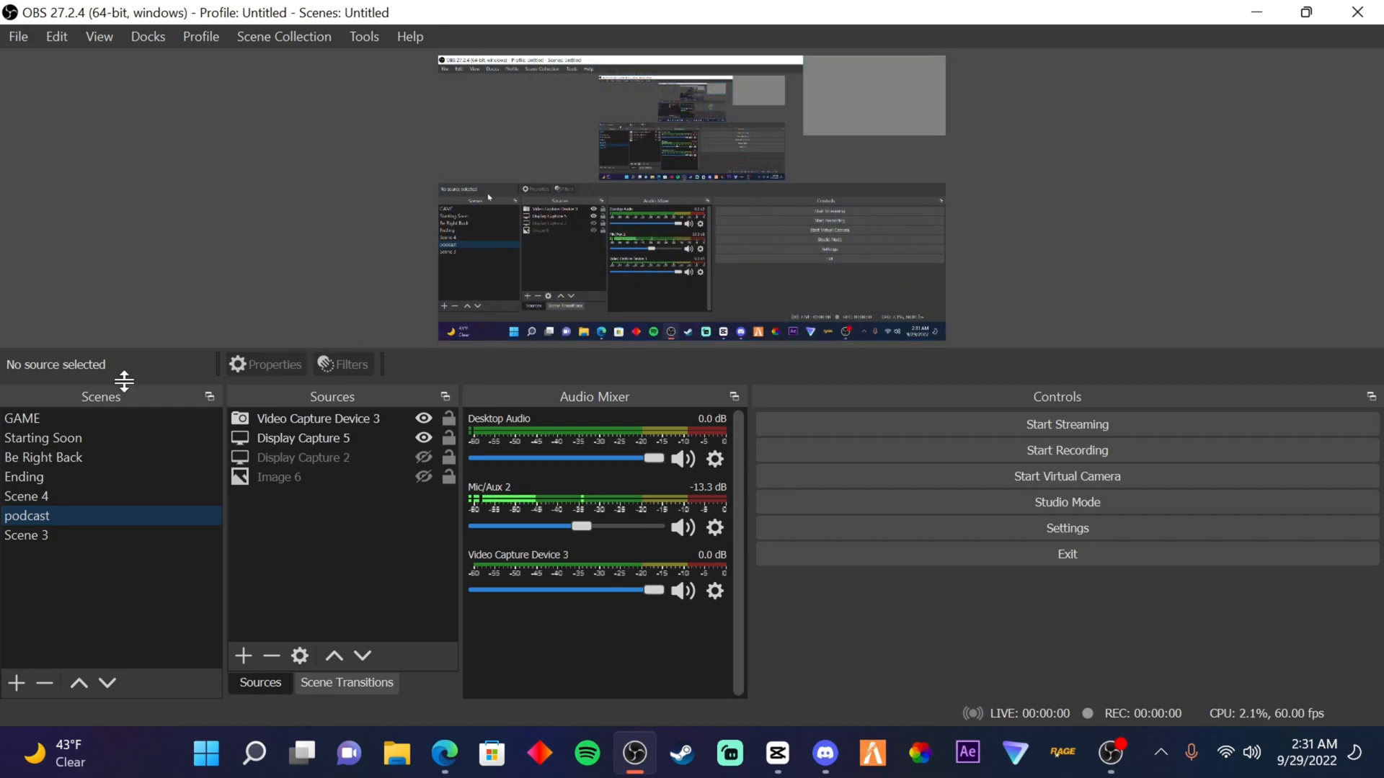
{"action": "left_click", "coordinate": [22, 418]}
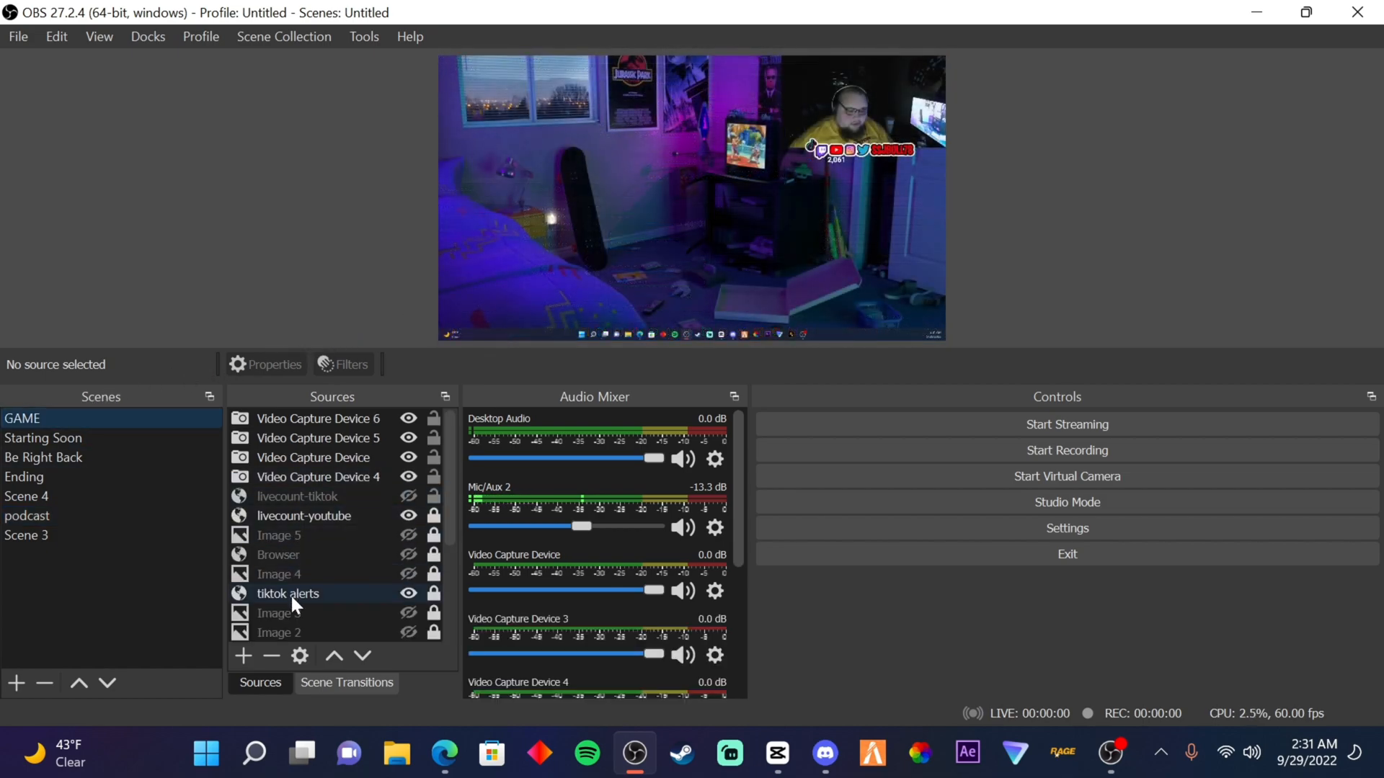
- Restart the webcam source's VirtualCam filter feeding OBS-Camera and close the Filters window
{"action": "right_click", "coordinate": [273, 593]}
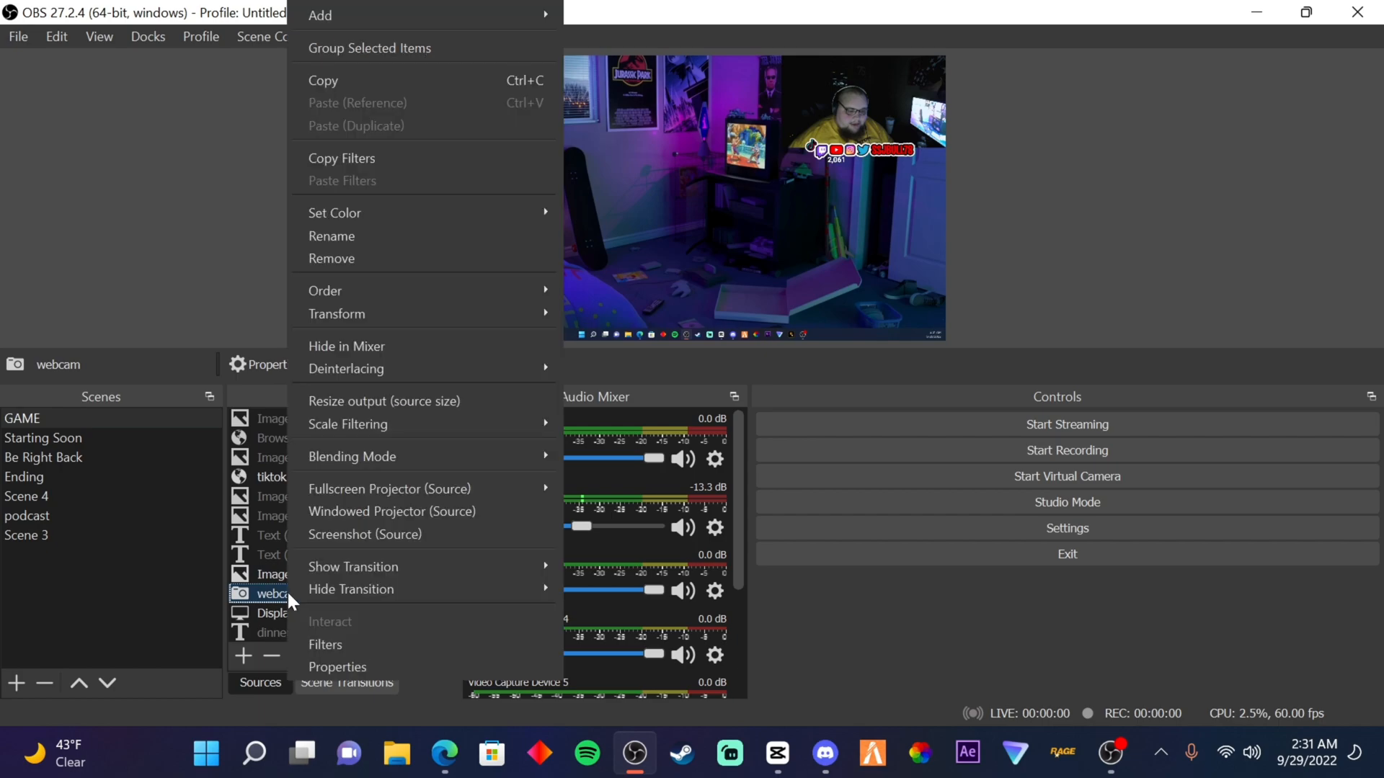
{"action": "left_click", "coordinate": [325, 645]}
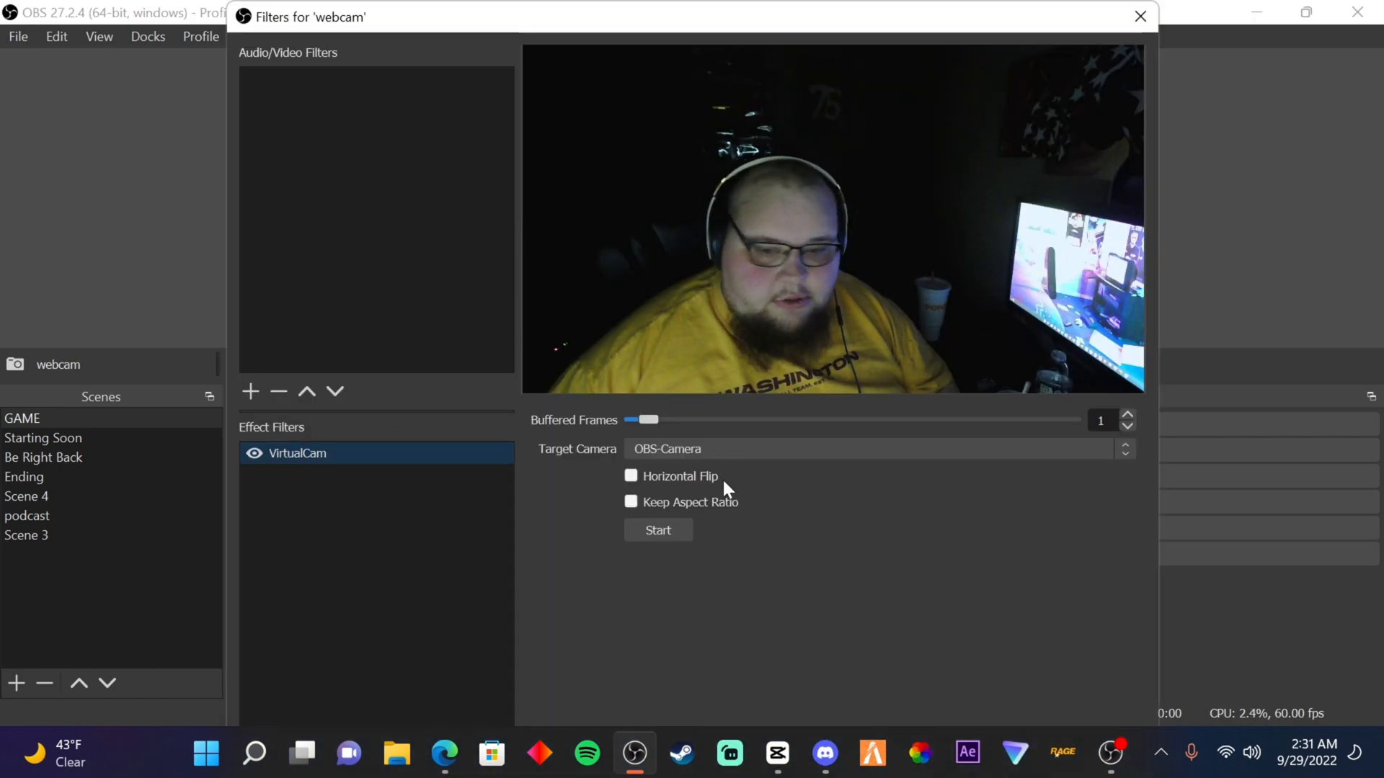
{"action": "left_click", "coordinate": [658, 529]}
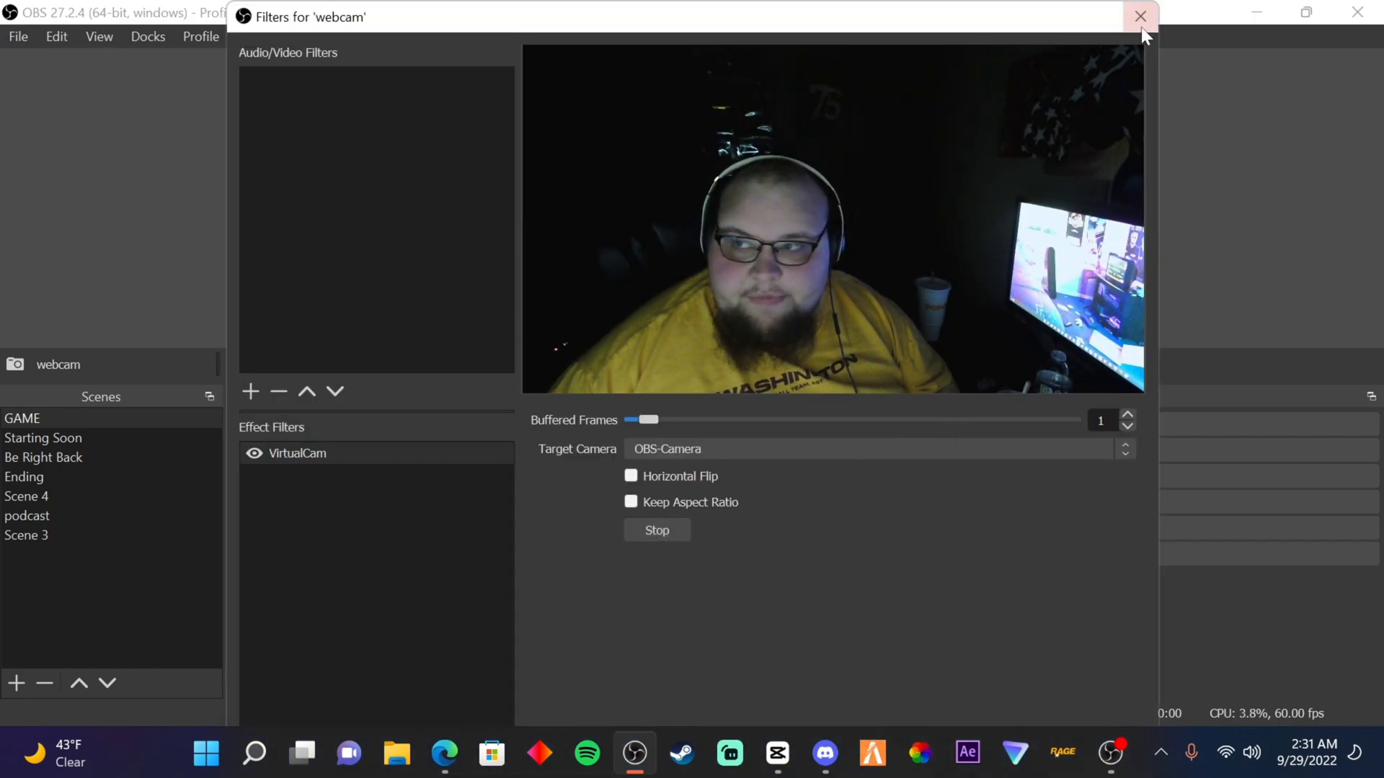
{"action": "left_click", "coordinate": [1139, 16]}
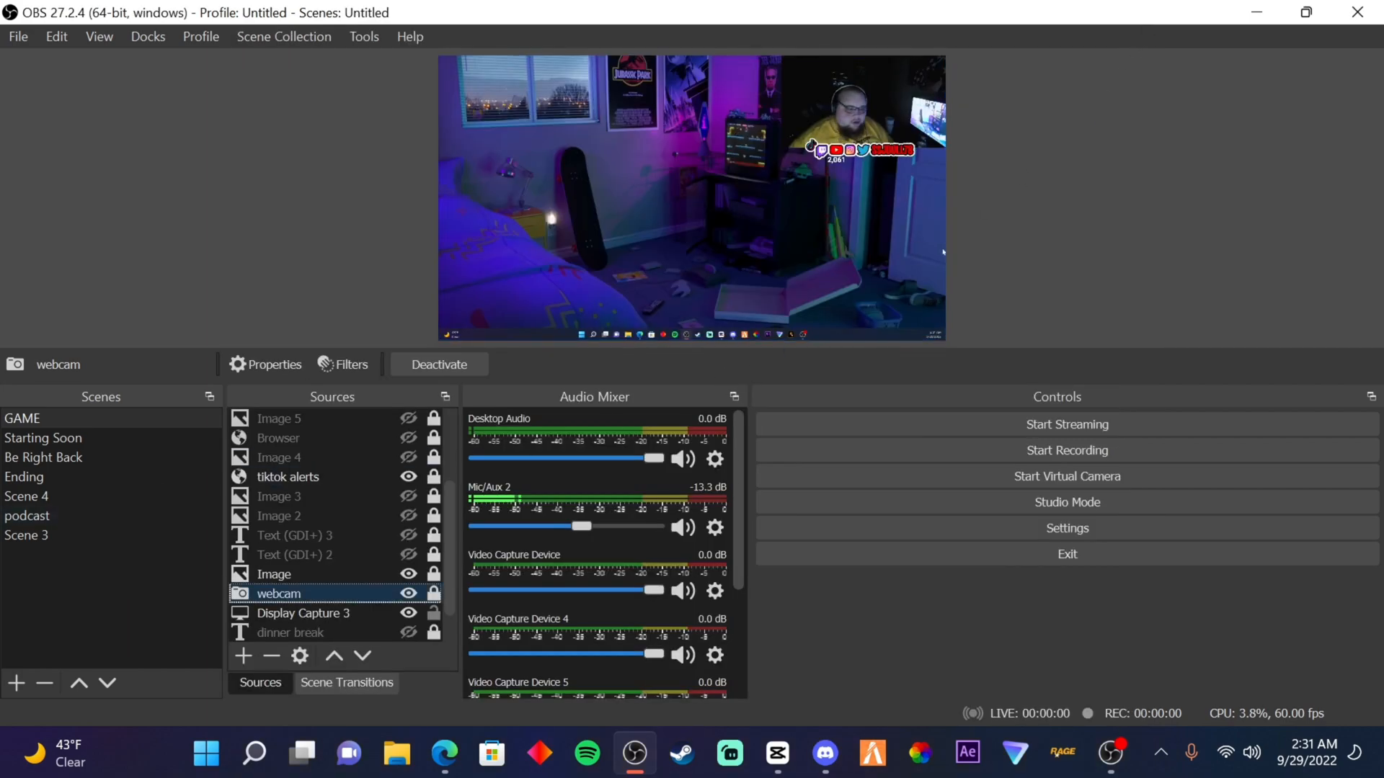
{"action": "left_click", "coordinate": [28, 517]}
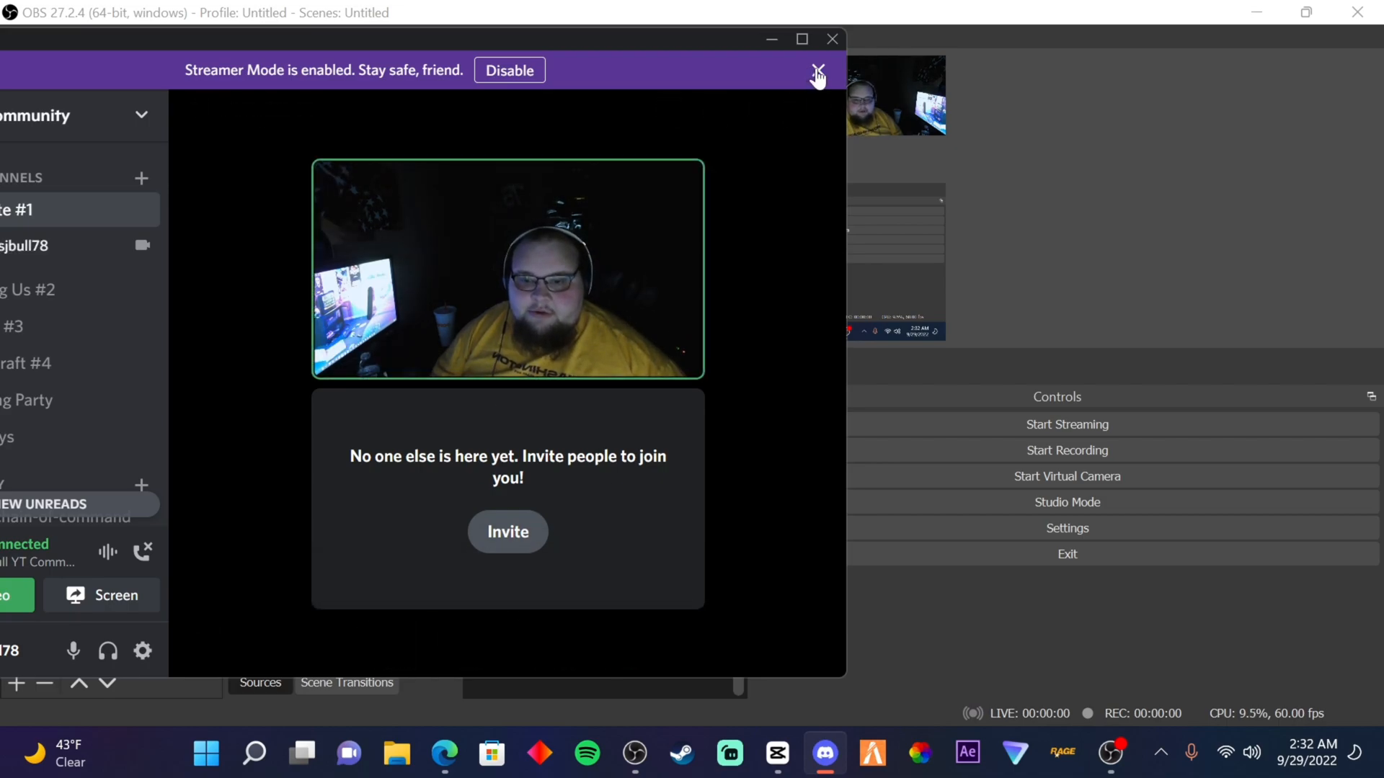
- Dismiss Discord's Streamer Mode banner and return to the GAME scene in OBS
{"action": "left_click", "coordinate": [816, 72]}
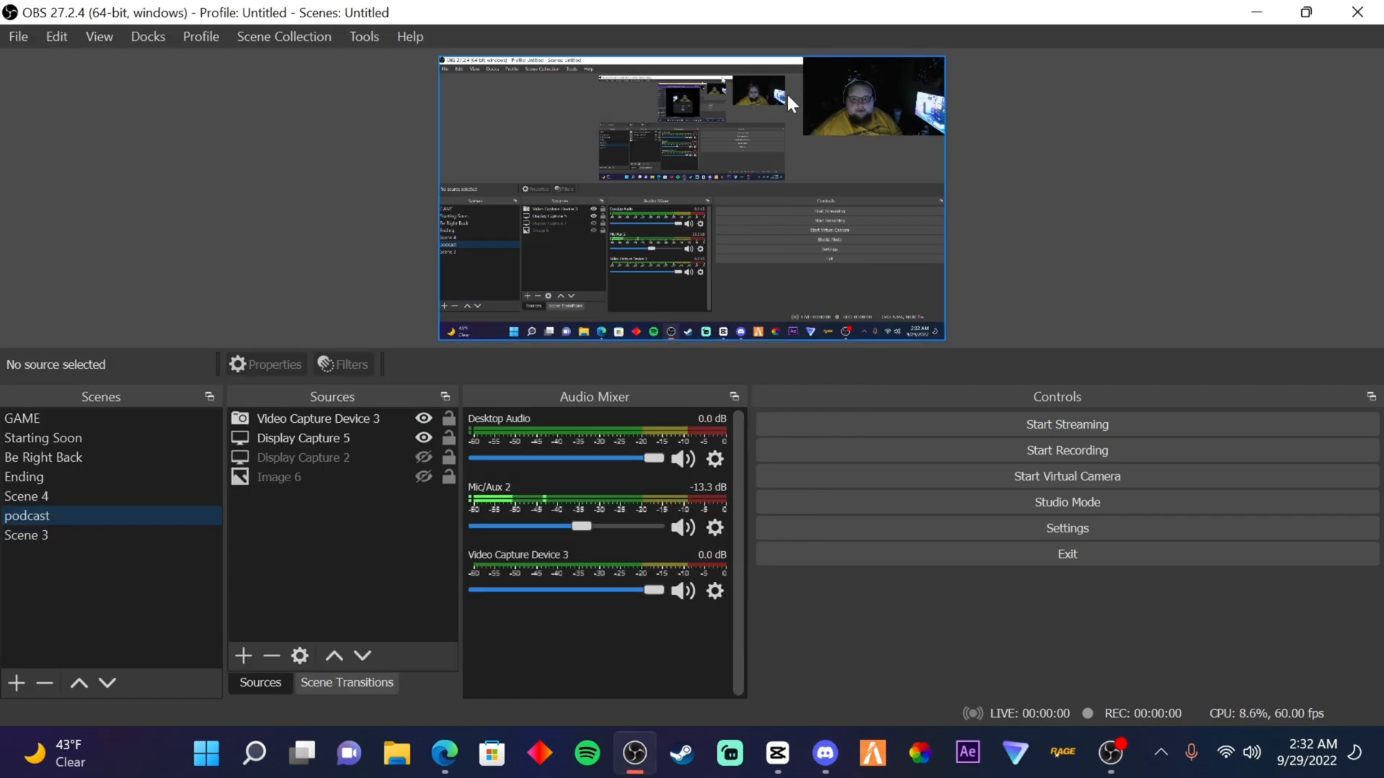
{"action": "left_click", "coordinate": [303, 457]}
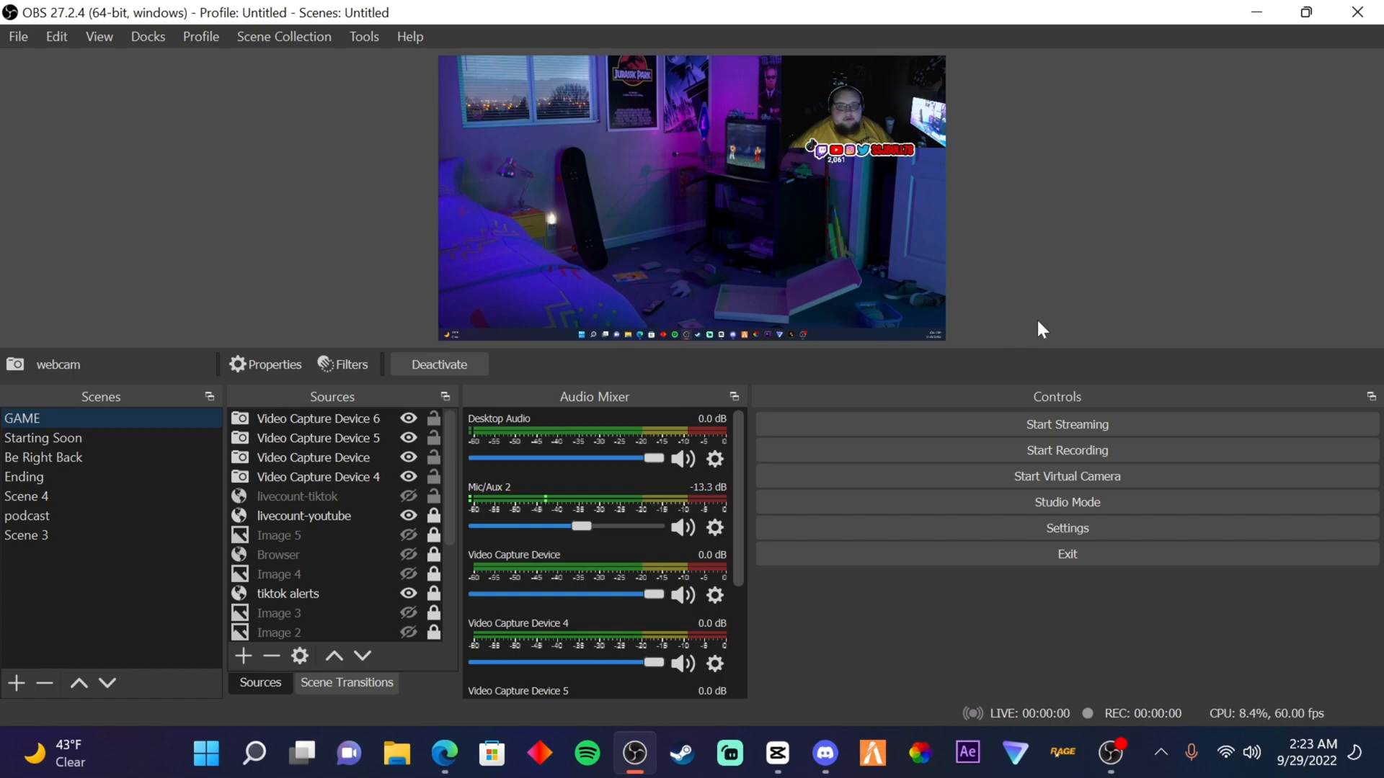
{"action": "mouse_move", "coordinate": [127, 133]}
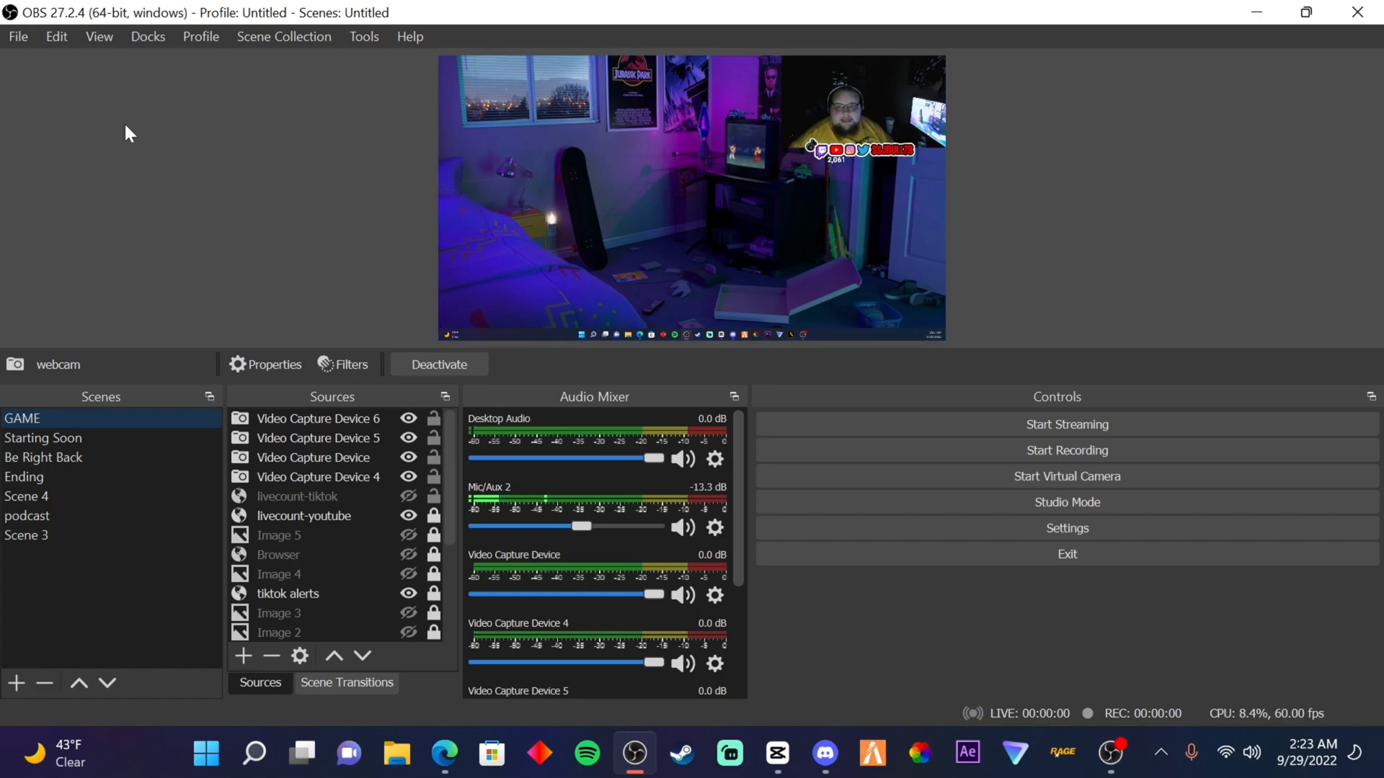
{"action": "mouse_move", "coordinate": [1087, 328]}
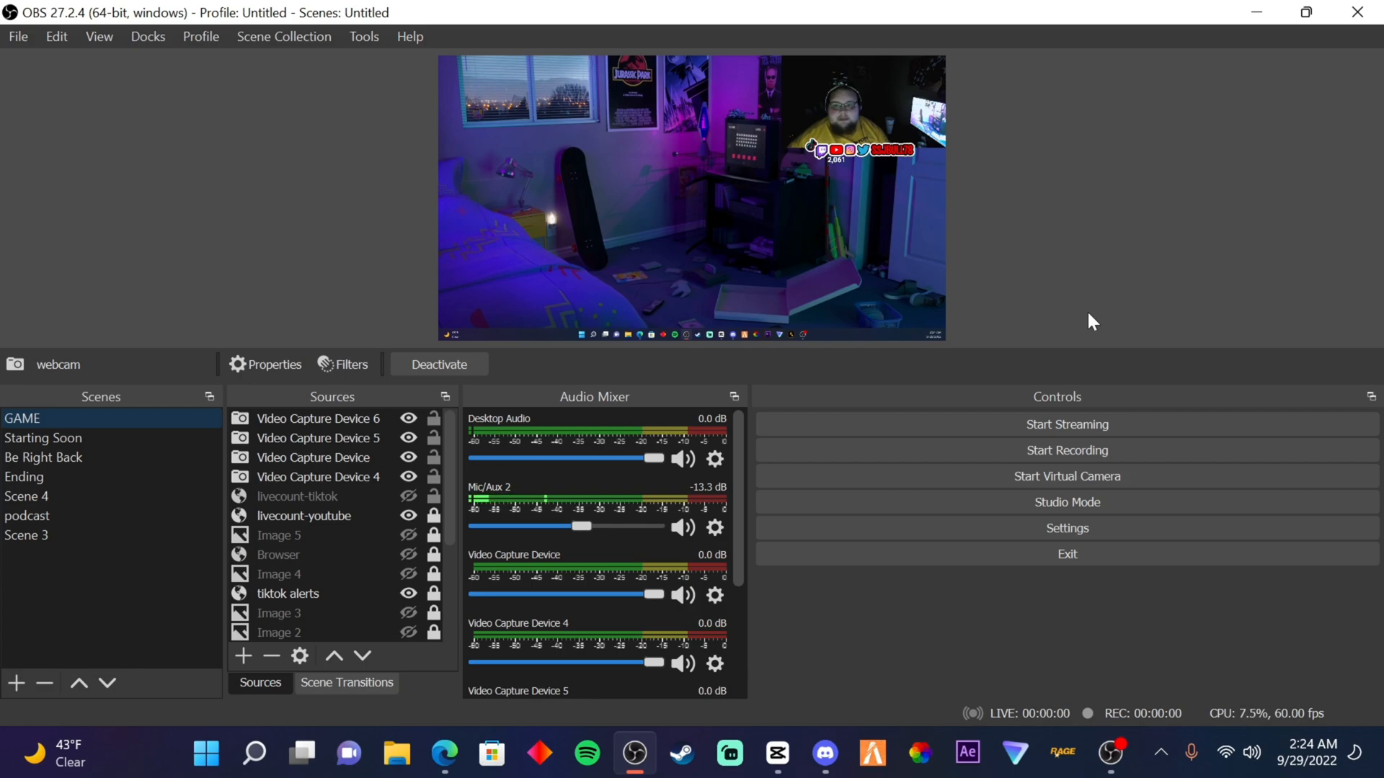
{"action": "mouse_move", "coordinate": [1067, 449]}
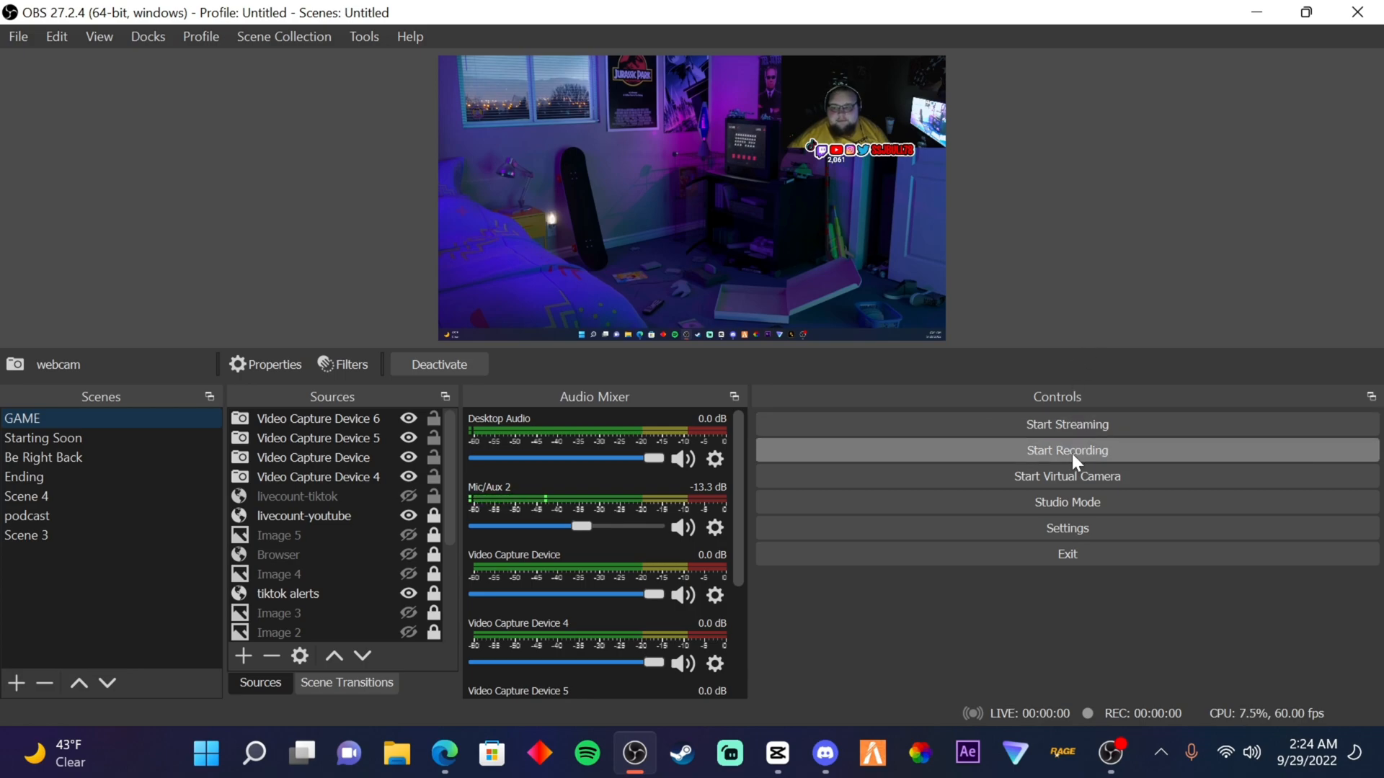